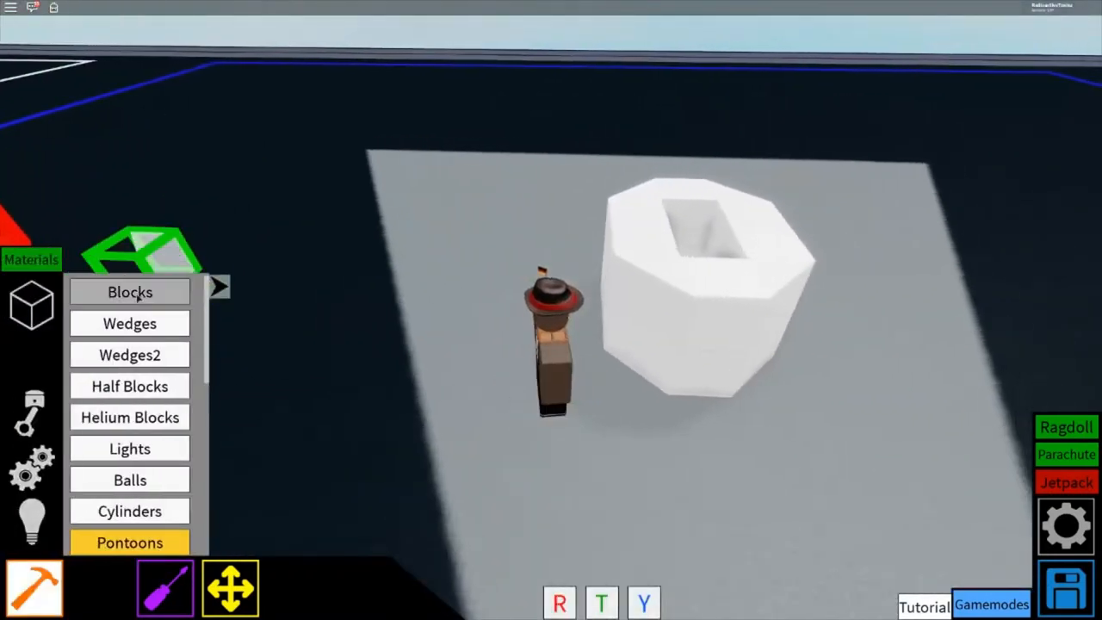
Place a small propeller engine inside the hollow white block.
click(129, 292)
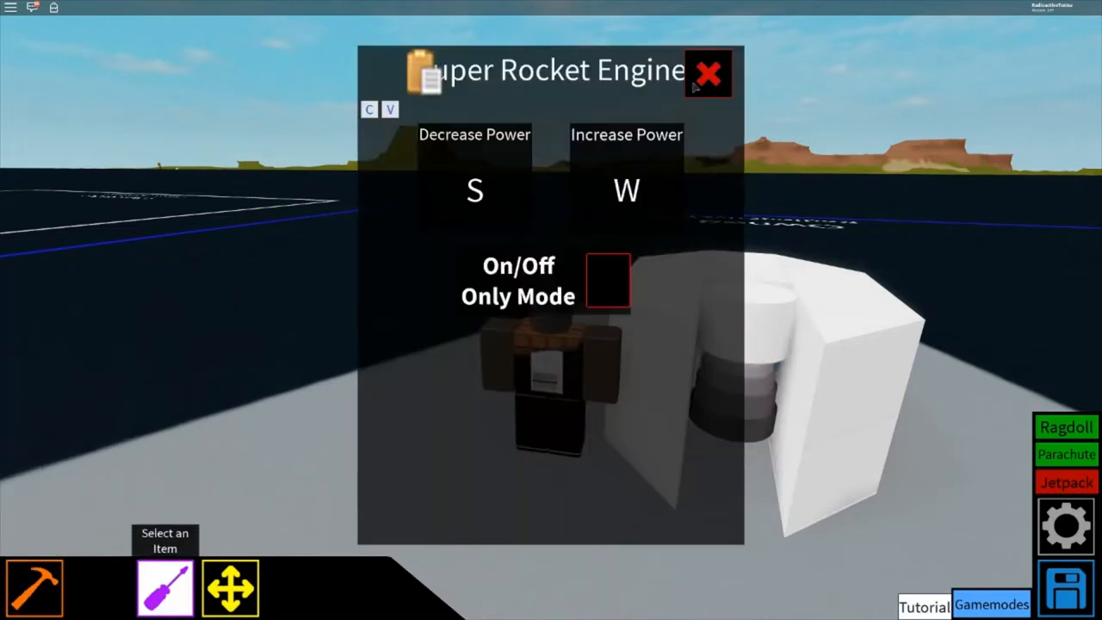
click(708, 73)
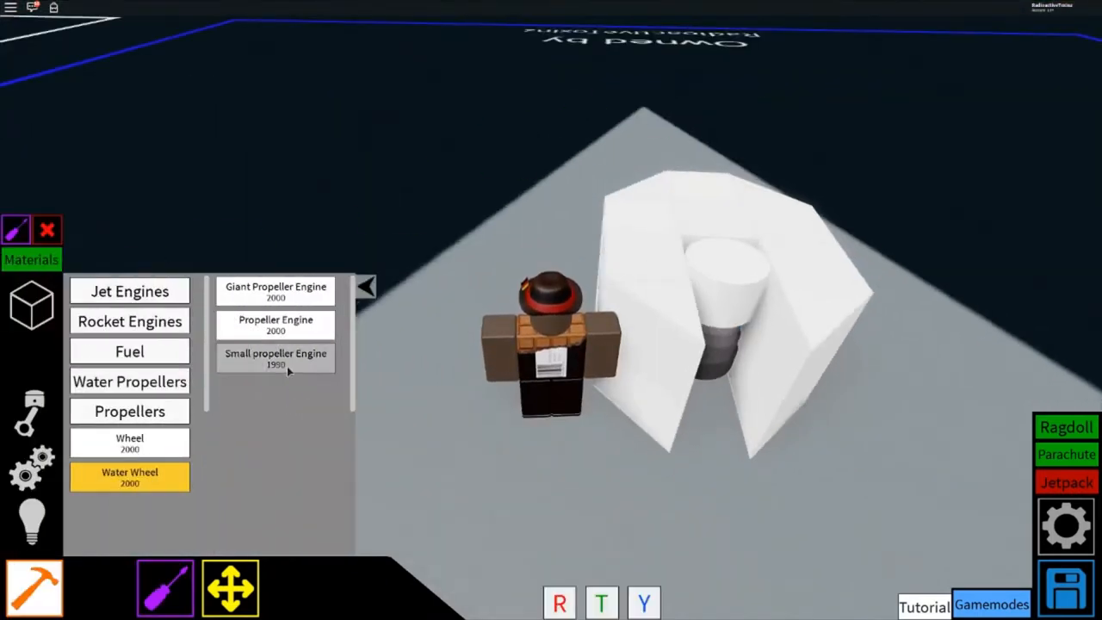
click(275, 353)
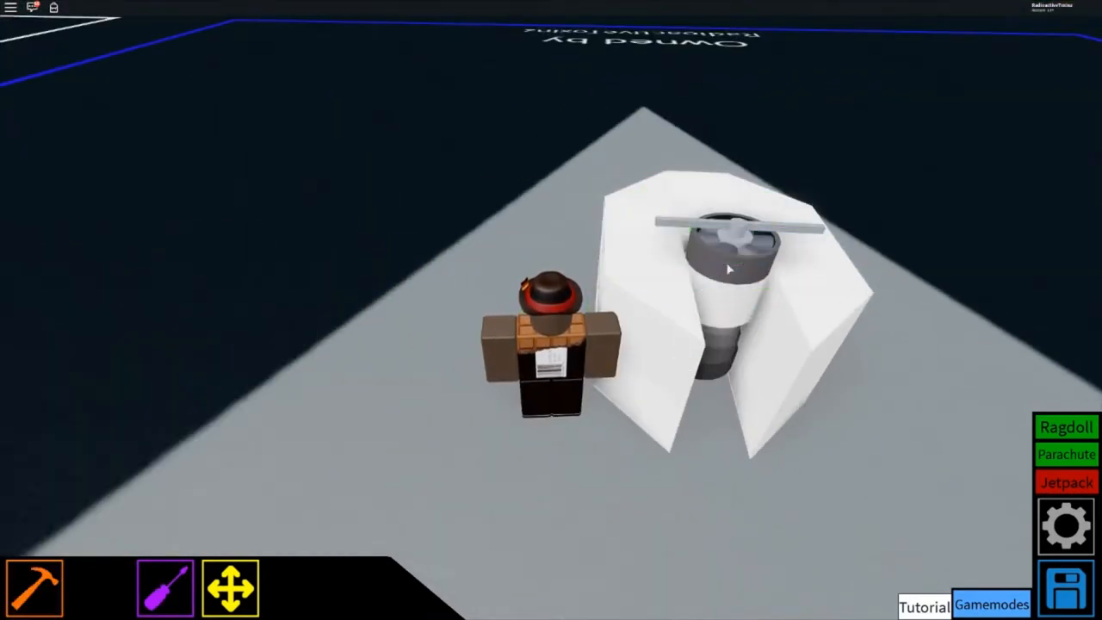
Set the propeller engine's Increase Power key to E and enable On/Off Only Mode.
click(165, 587)
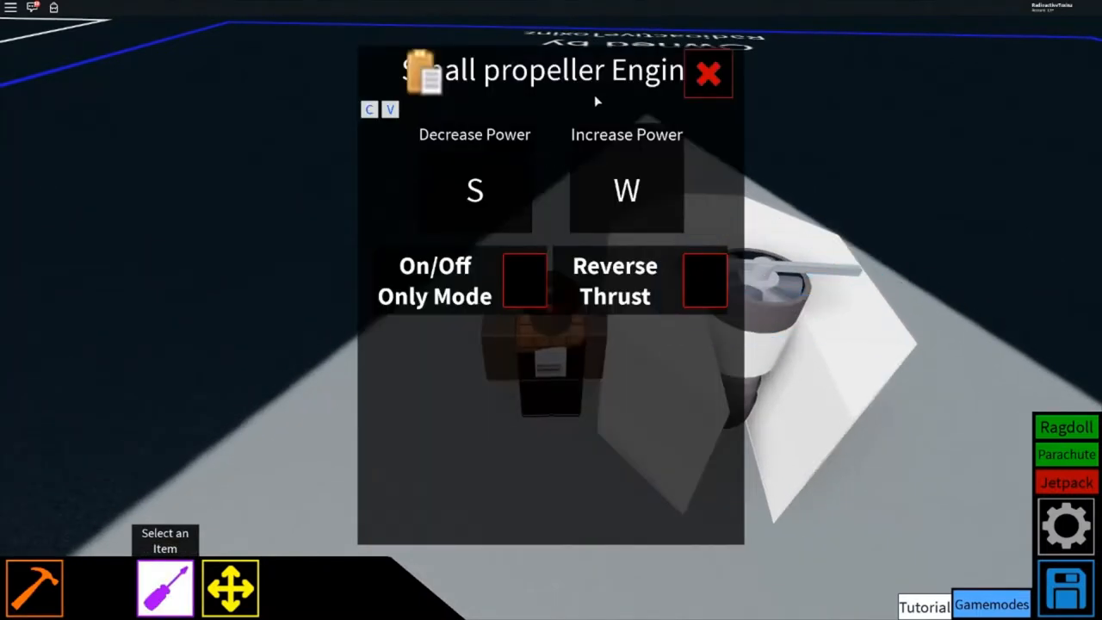
click(626, 189)
text(E)
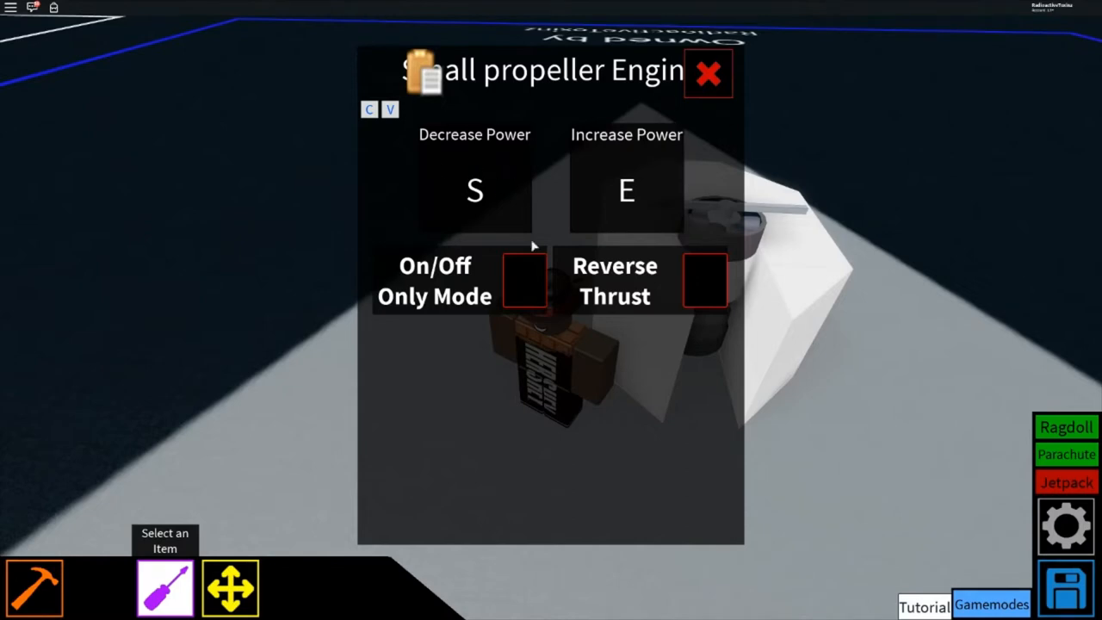
click(524, 280)
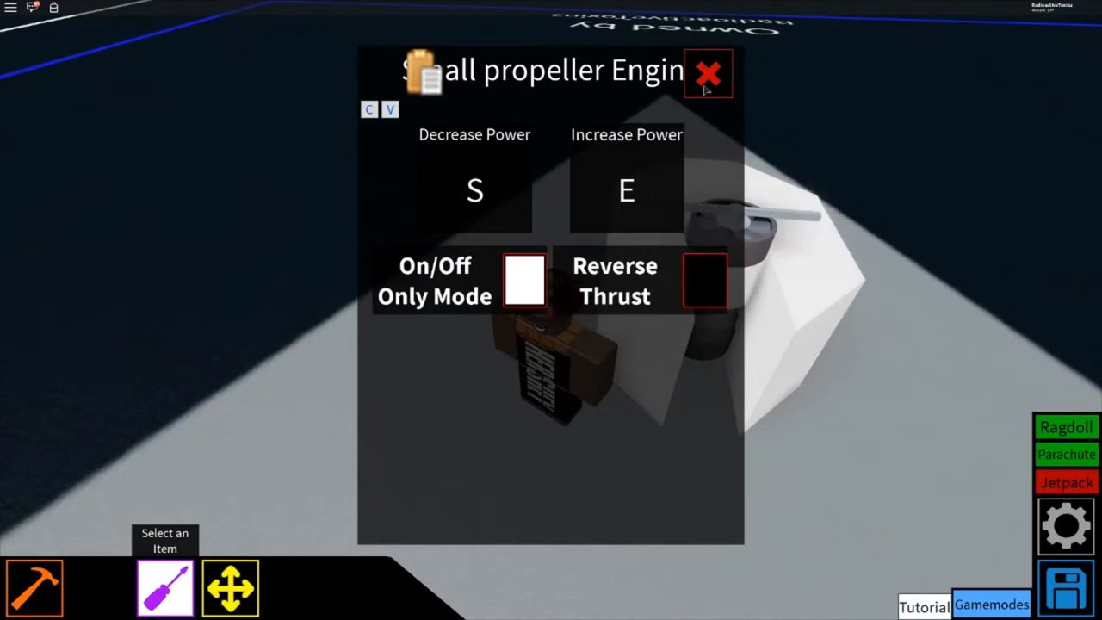
click(707, 73)
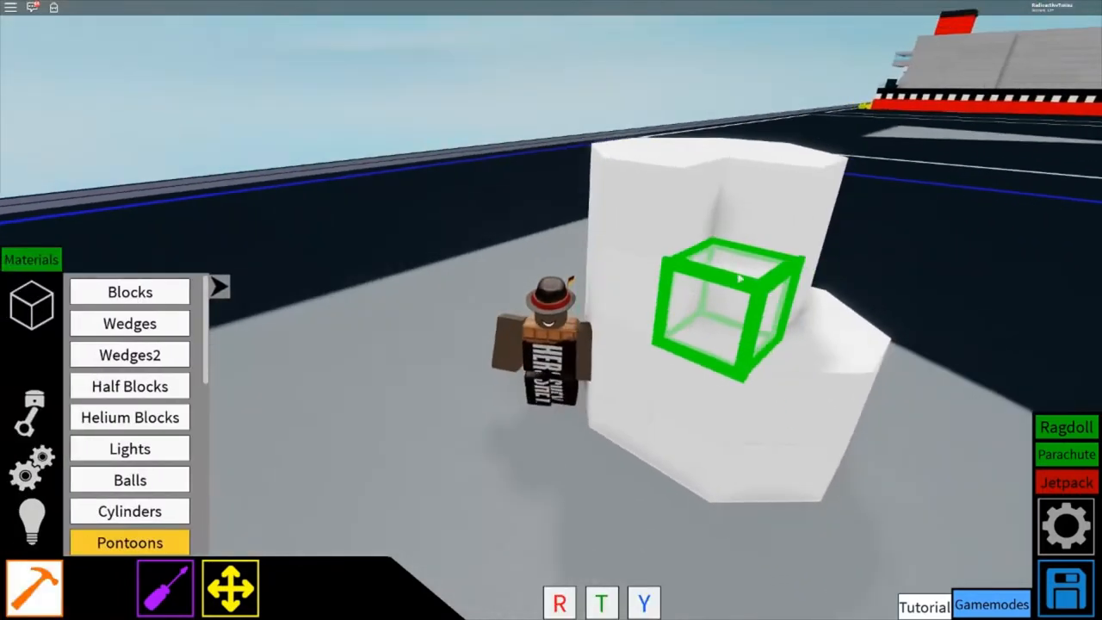
Stack another white helium block onto the engine housing.
click(129, 323)
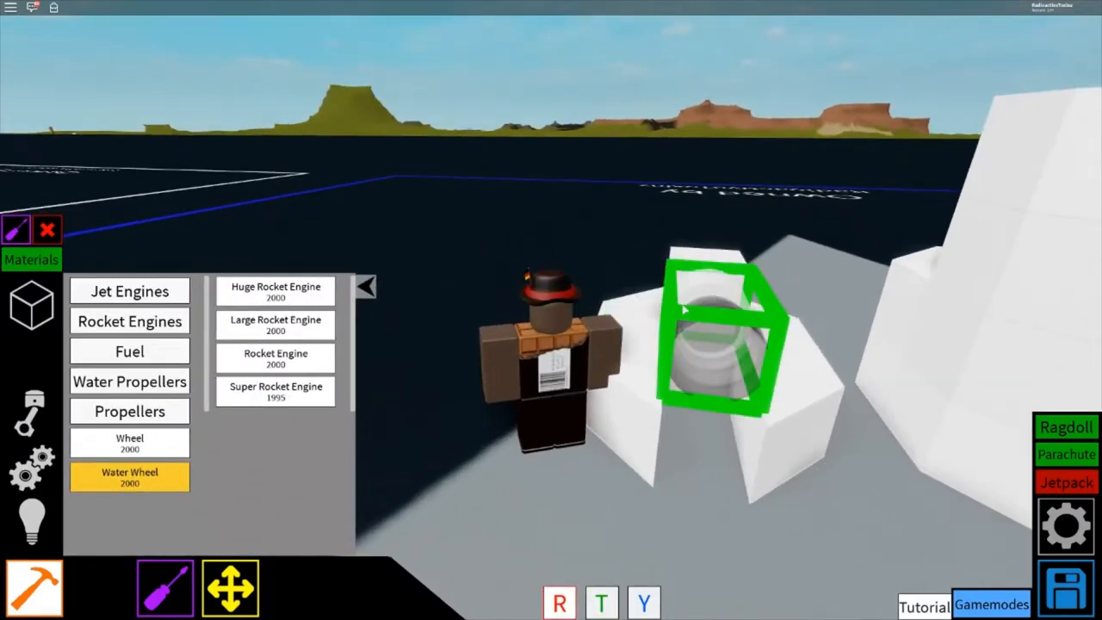
Place a propeller engine with key E and on/off-only mode in the second housing.
click(129, 411)
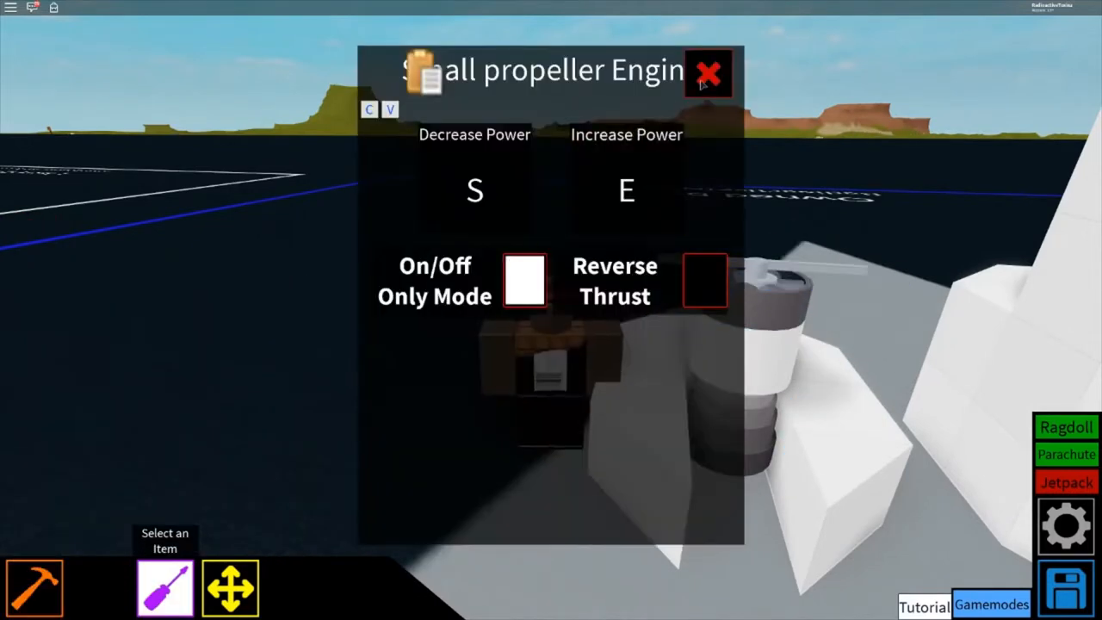
click(707, 72)
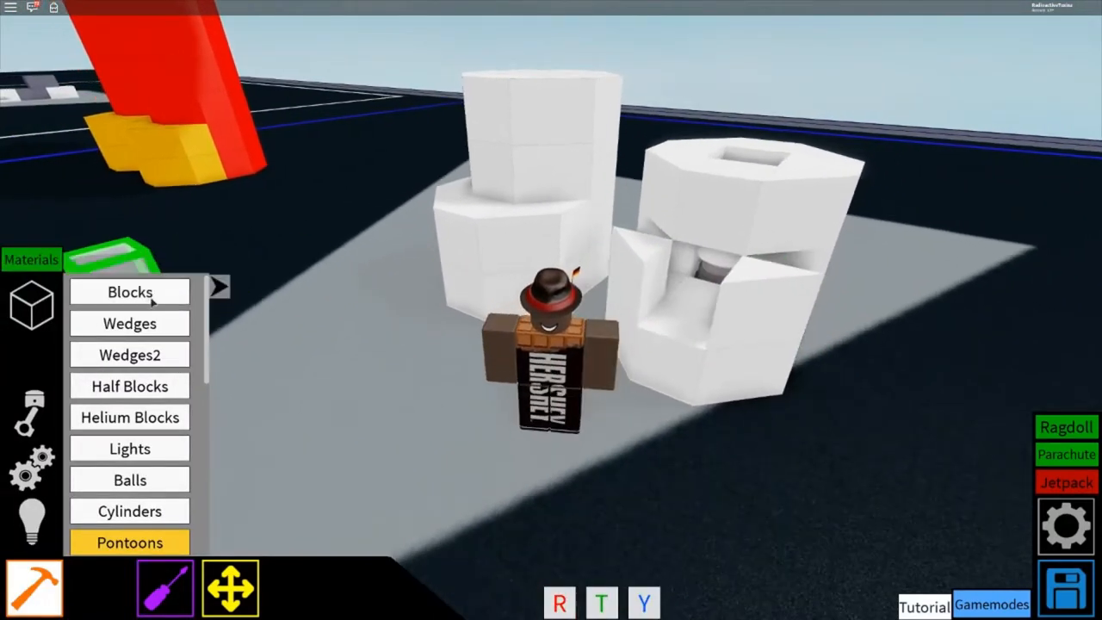
Stack helium blocks over the engine openings, raising both legs to matching height.
click(129, 292)
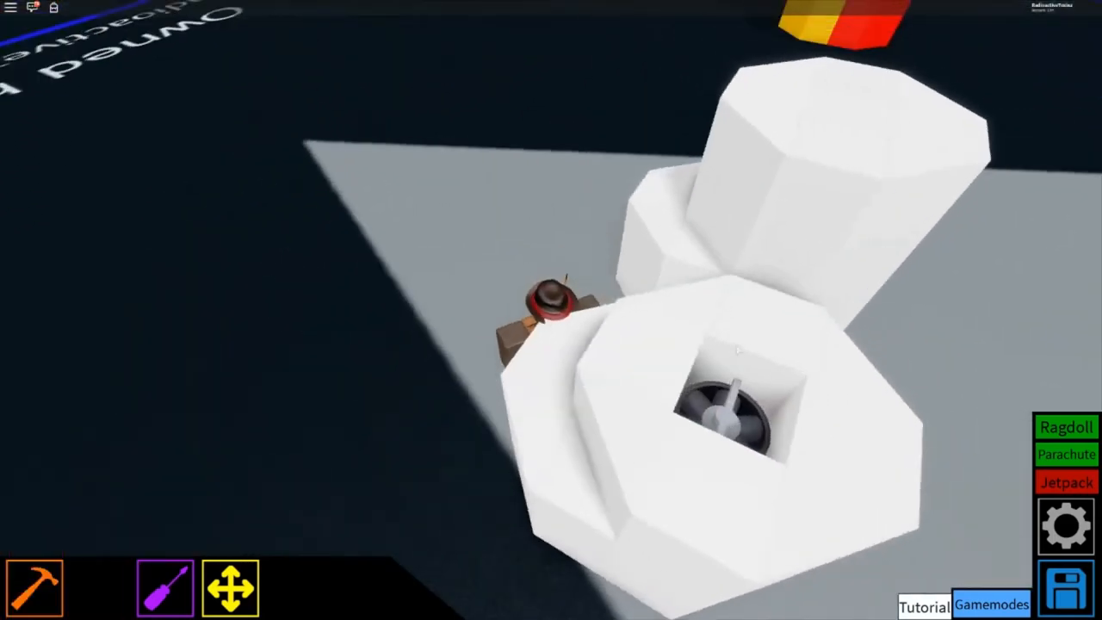
click(34, 588)
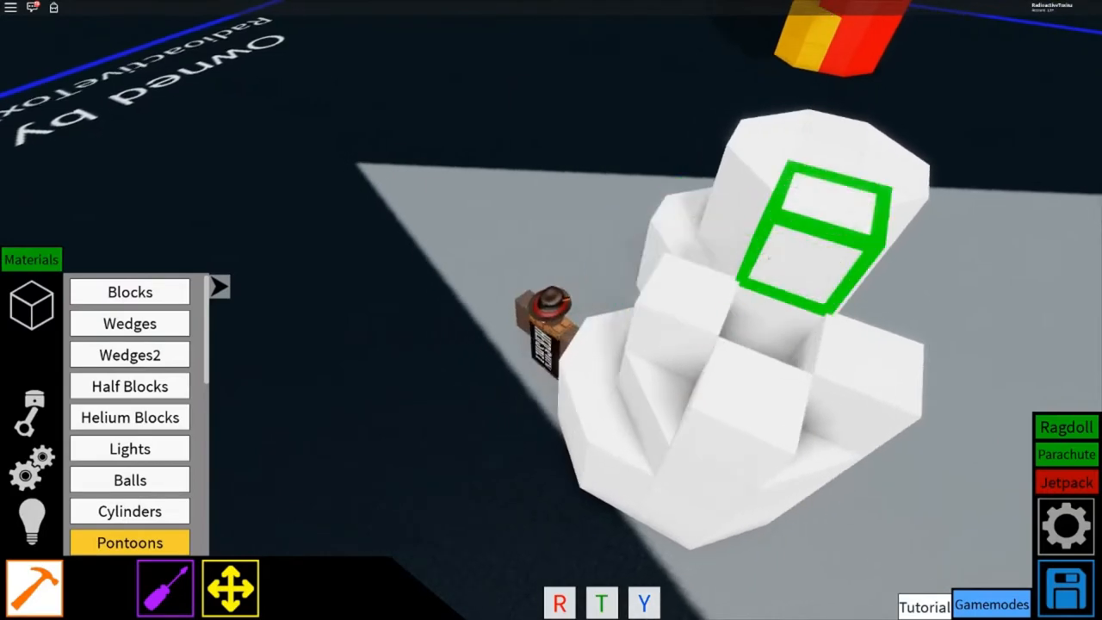
click(129, 323)
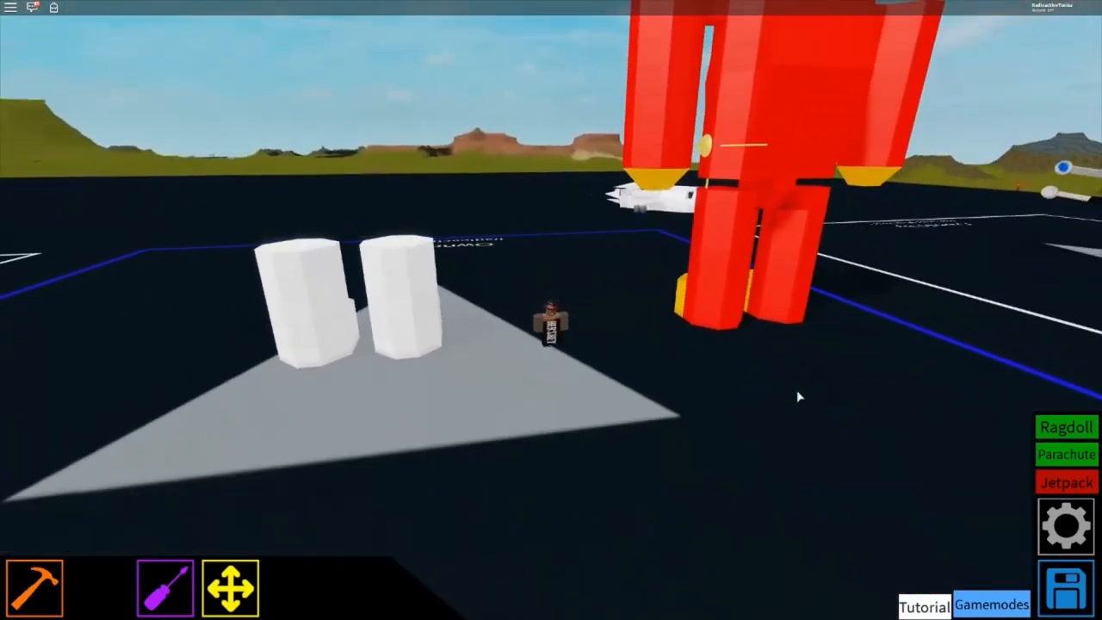
Cap both leg tops with cross-shaped blocks and clusters of pointed wedges.
click(1066, 526)
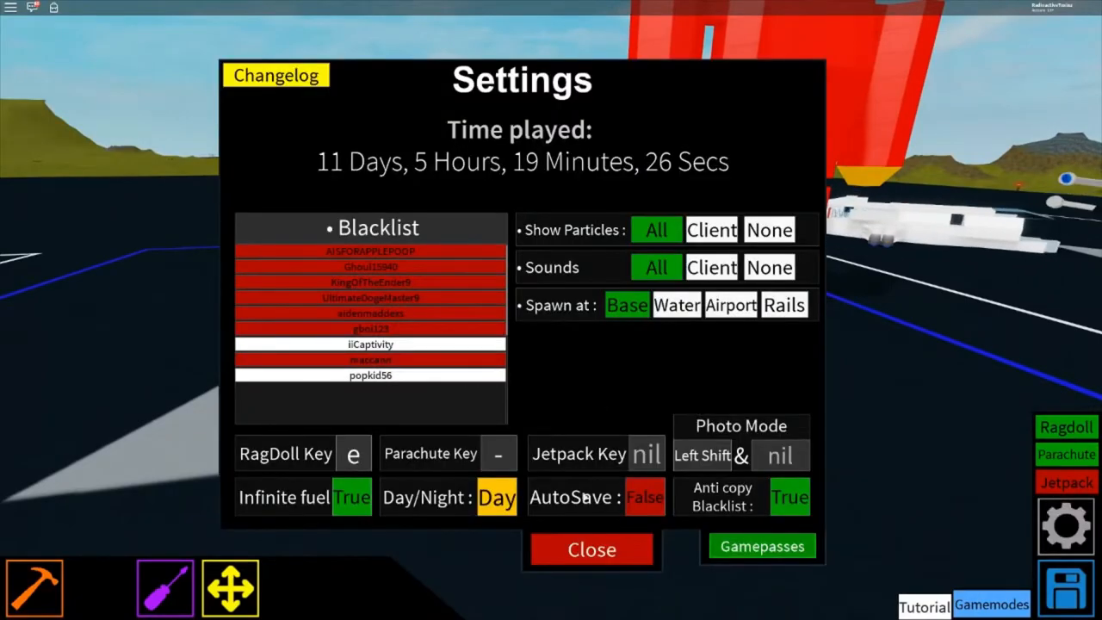
click(592, 549)
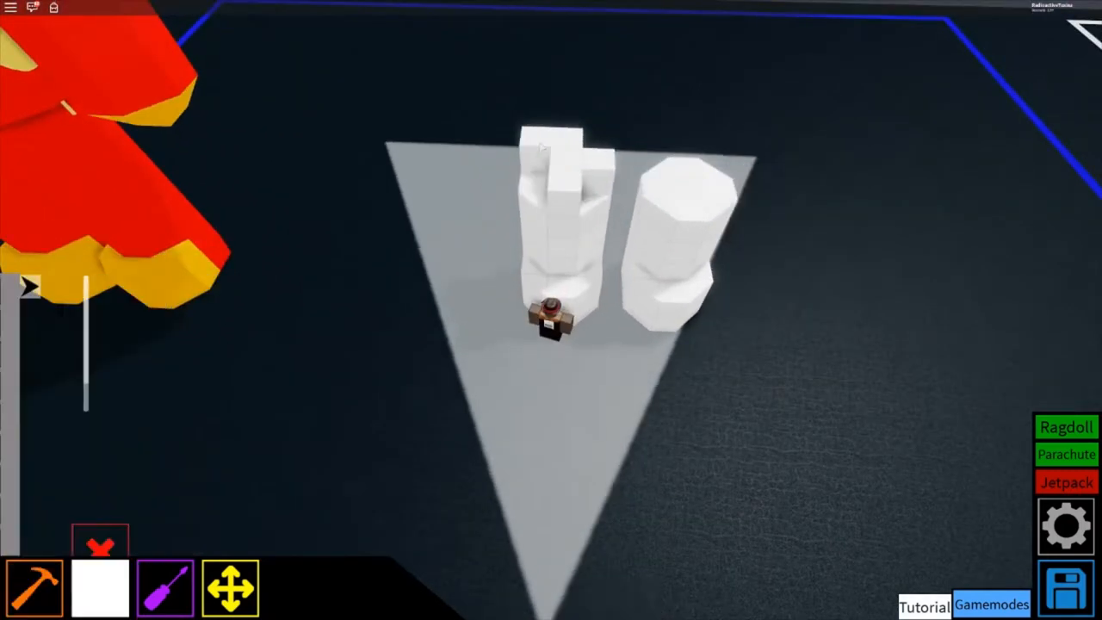
click(36, 587)
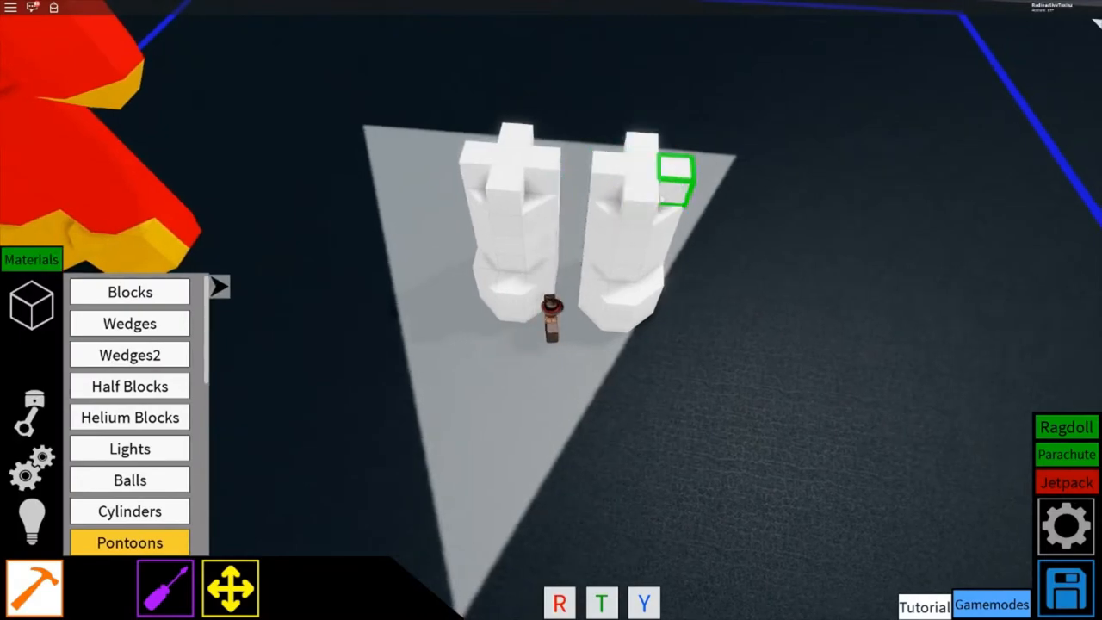
click(129, 323)
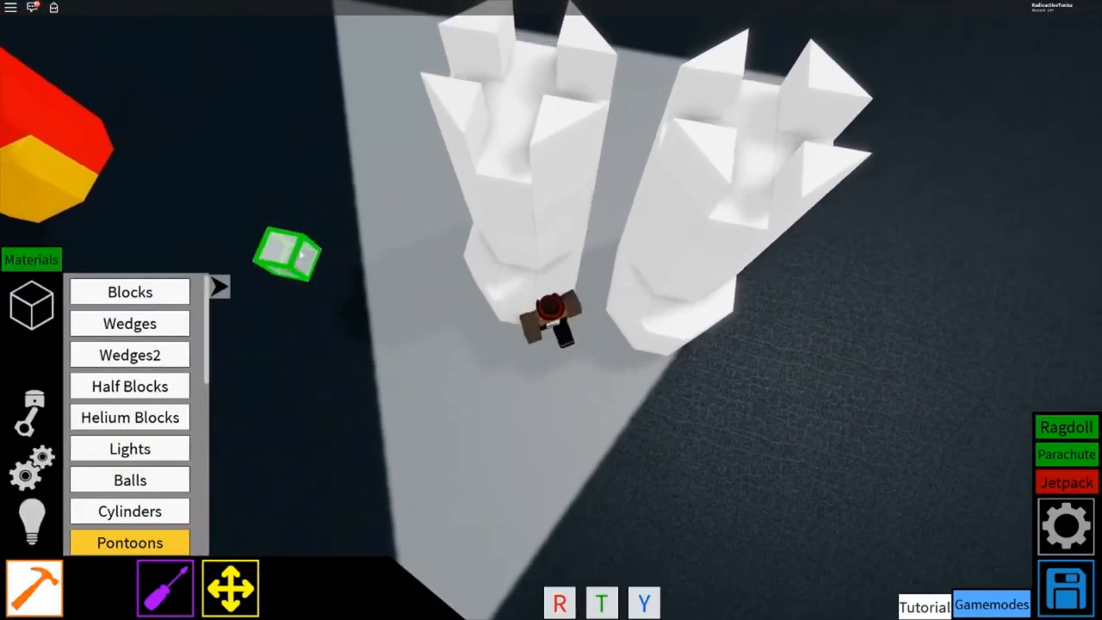
click(129, 291)
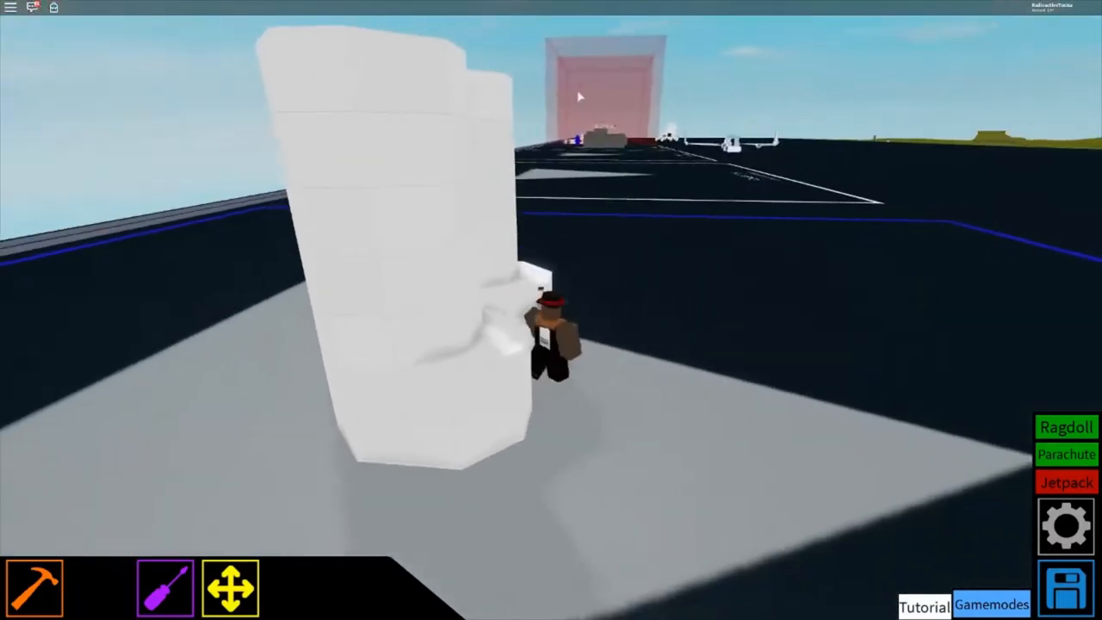
Mount a motor on the inner top of each white leg, facing each other.
click(34, 587)
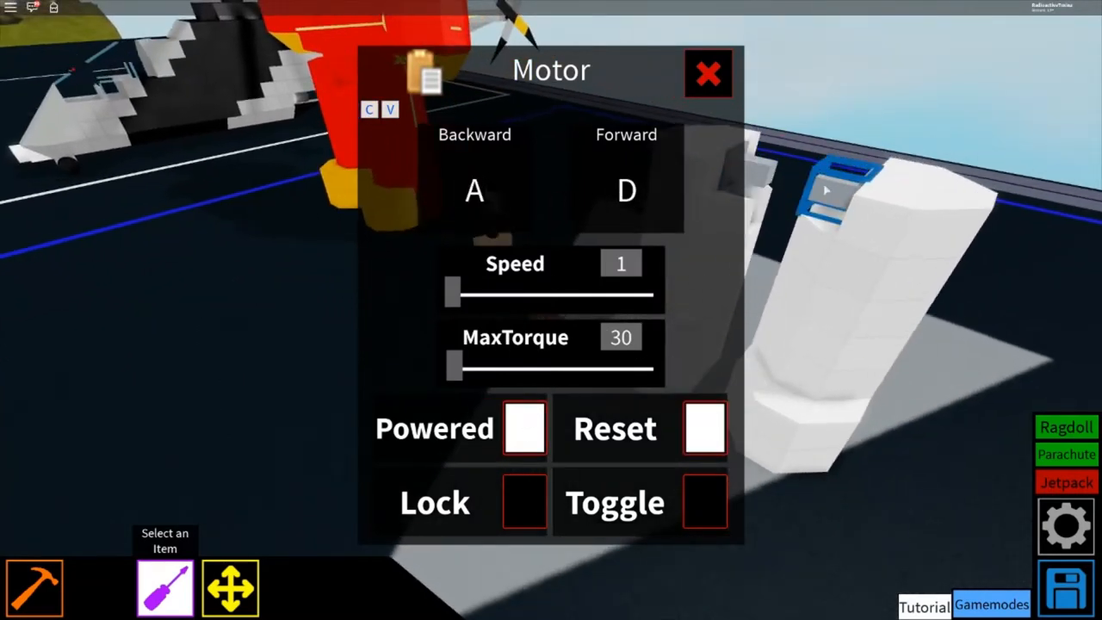
click(708, 72)
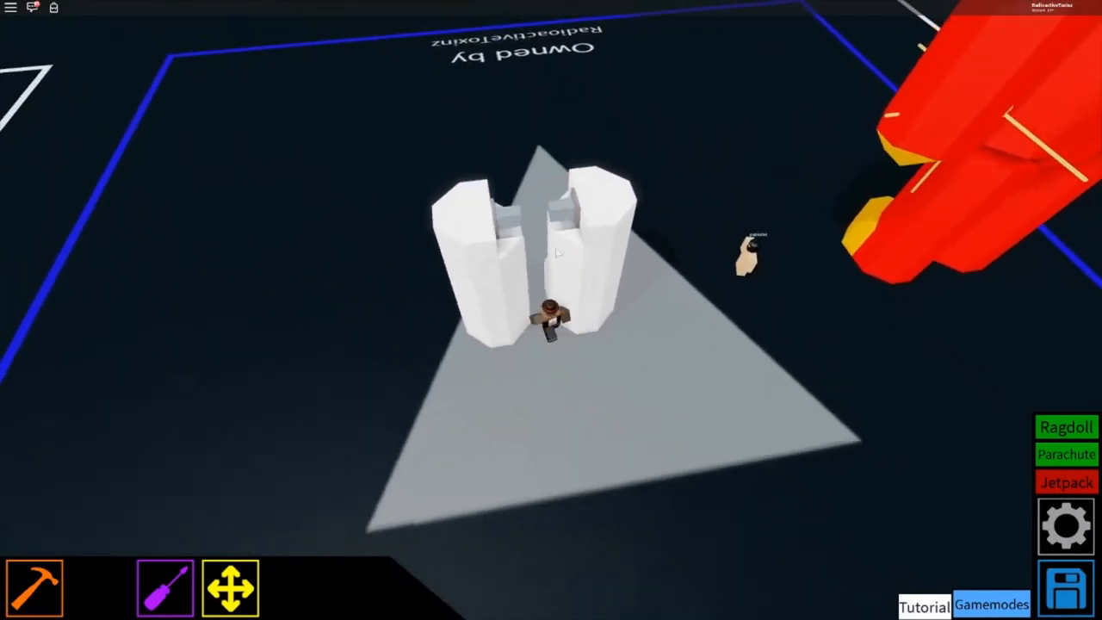
Build a white crossbar joining both leg tops, with two tall beams rising from it.
click(35, 586)
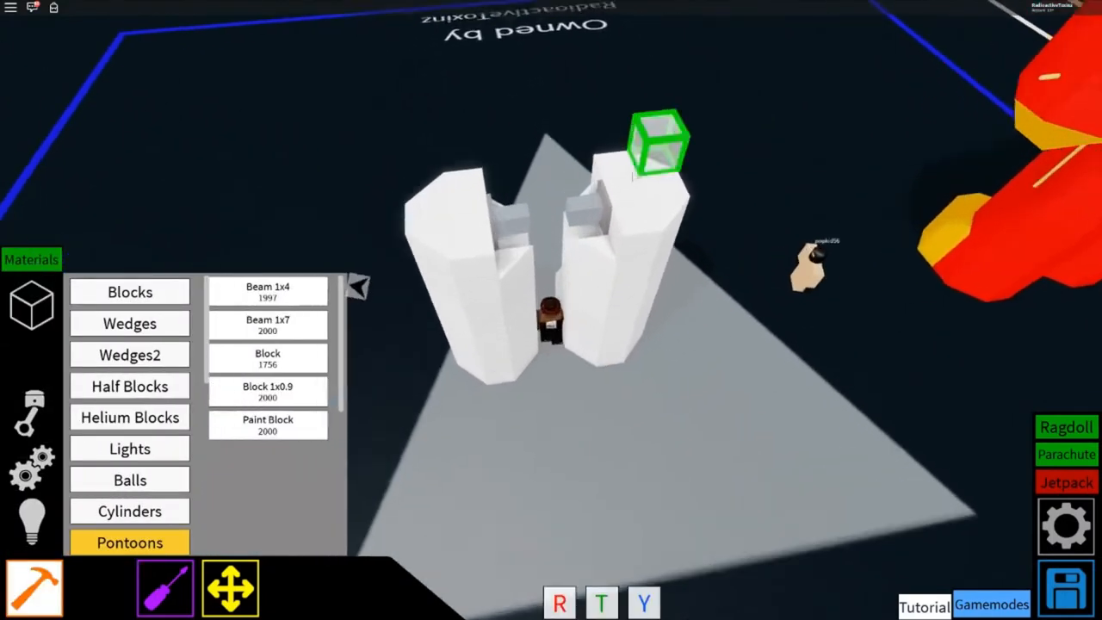
click(129, 323)
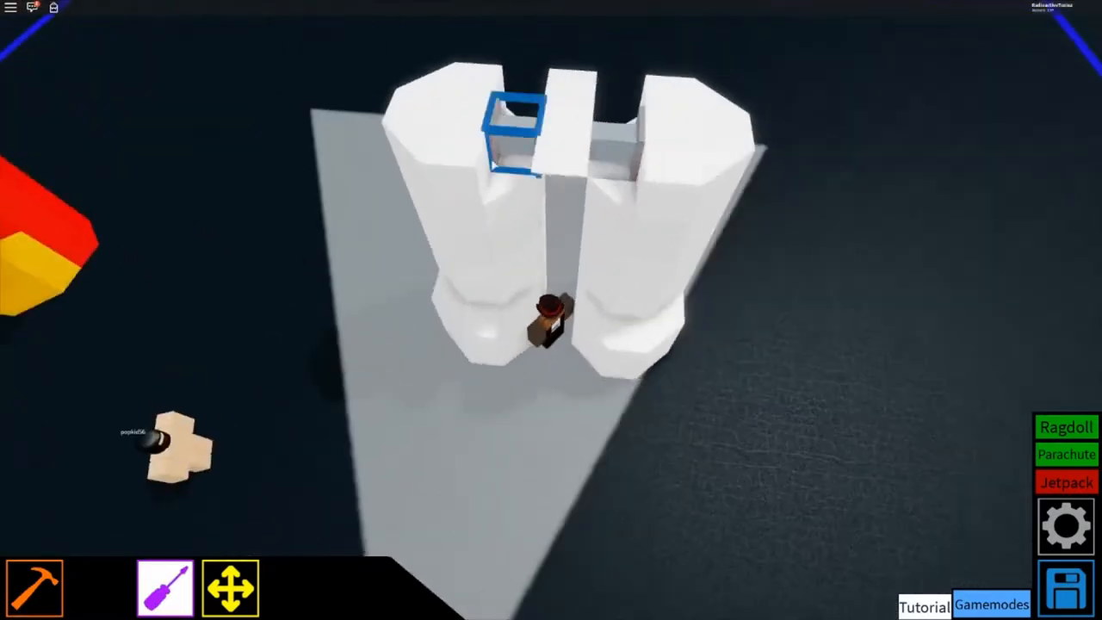
click(165, 588)
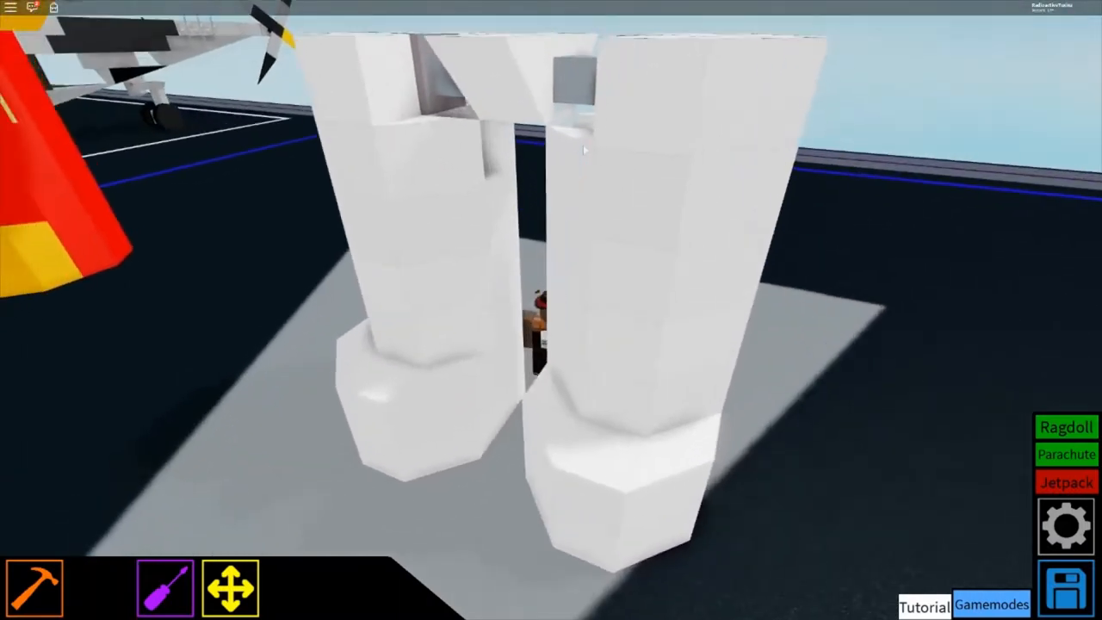
click(34, 585)
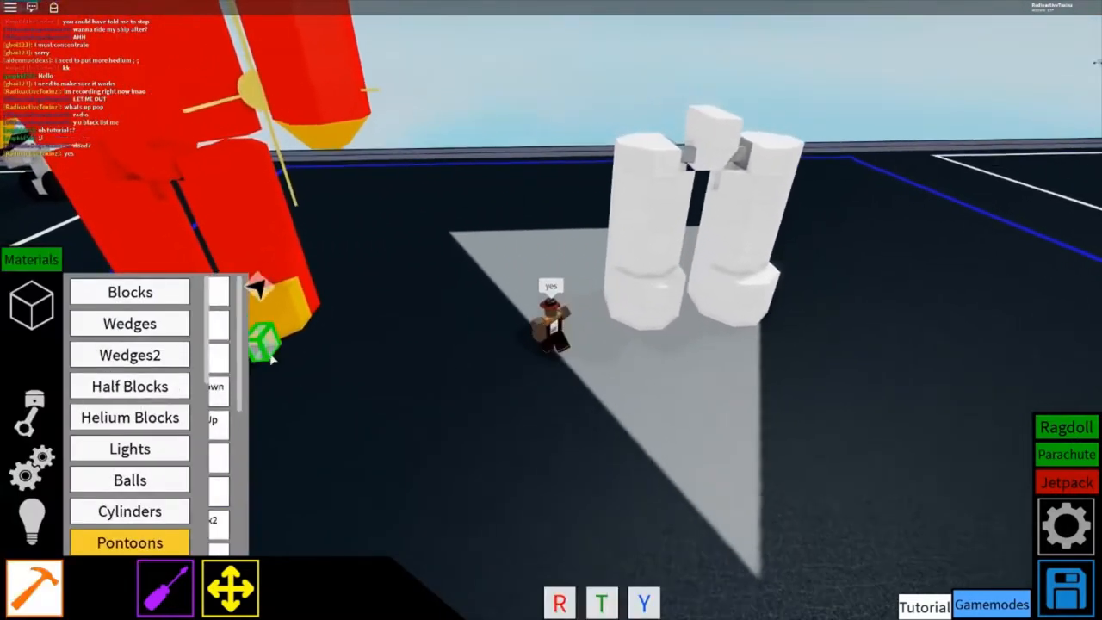
click(130, 386)
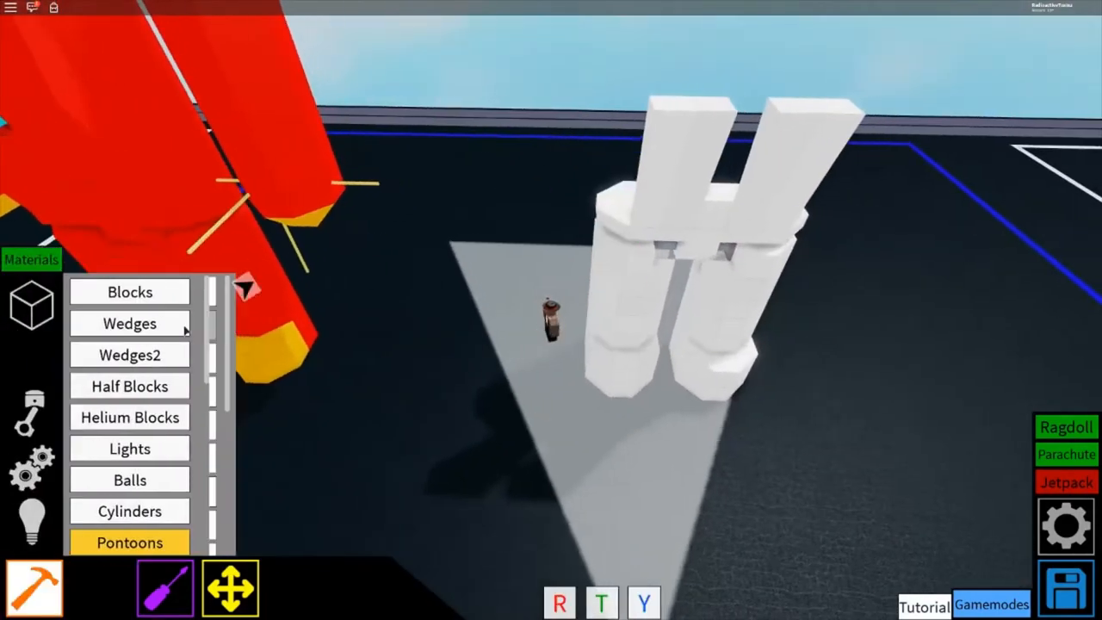
Finish the two upper white columns with wedge pieces forming pointed tips.
click(129, 323)
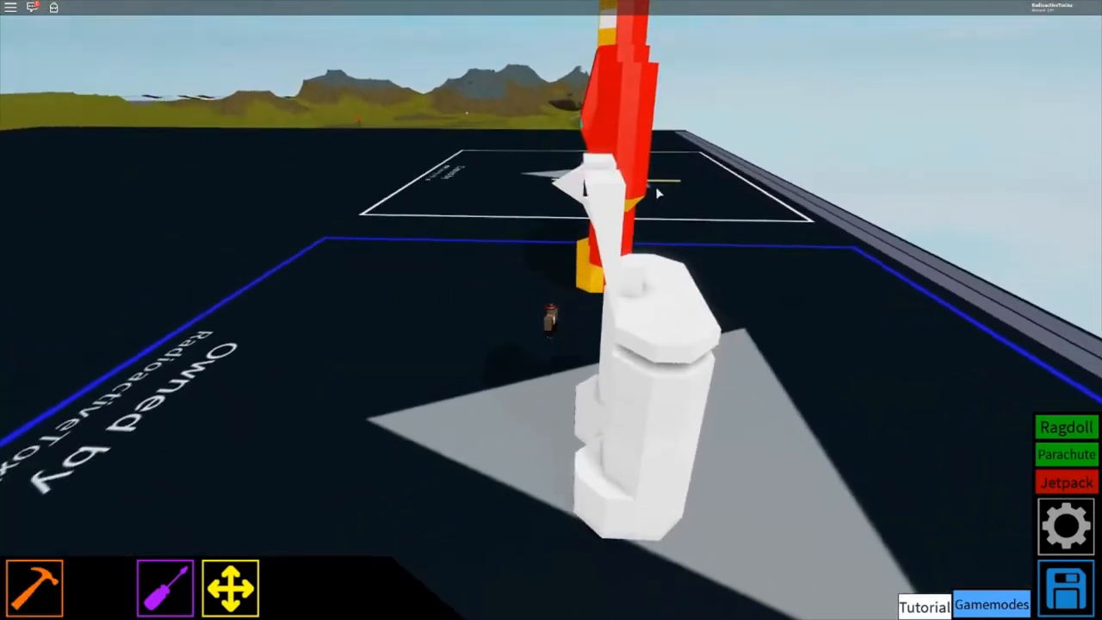
Attach a hip motor set to speed 50, torque 30, Powered and Toggle on.
click(35, 587)
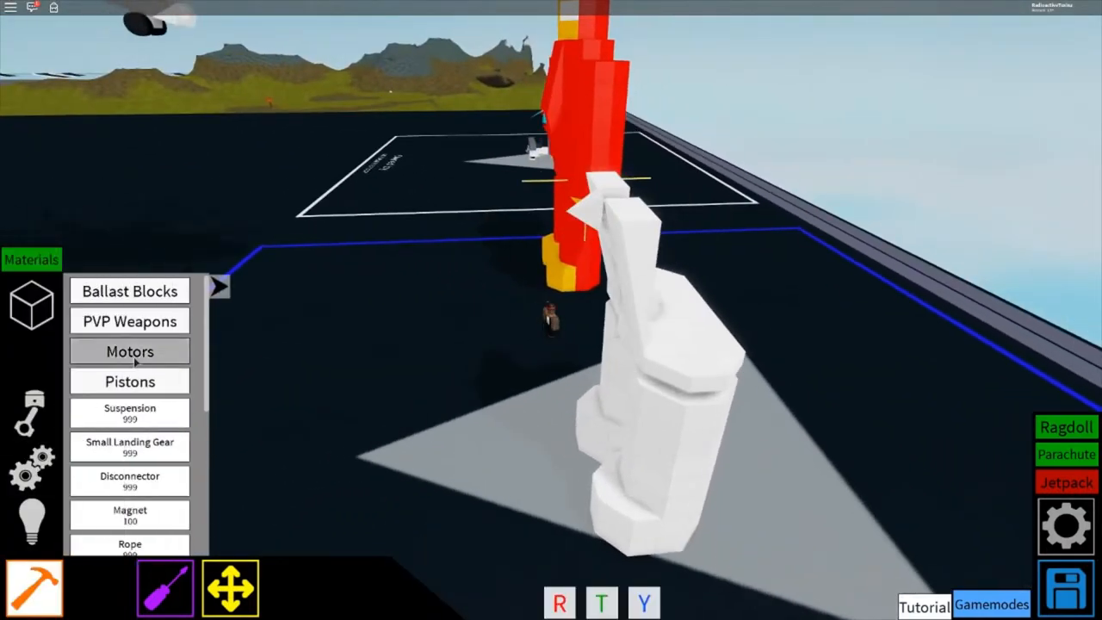
click(129, 351)
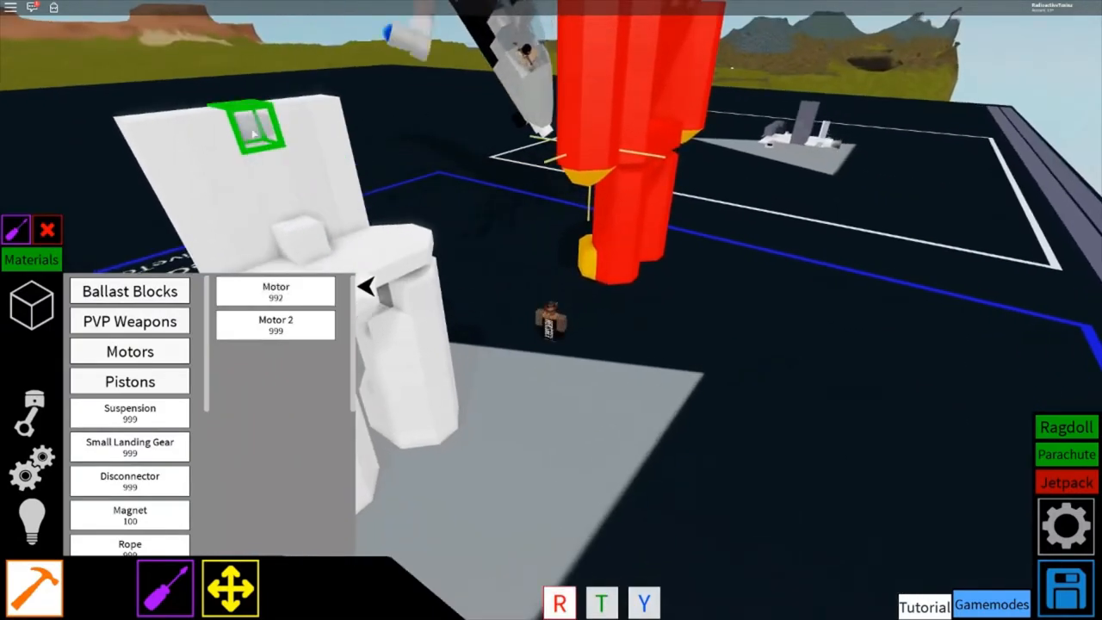
click(276, 293)
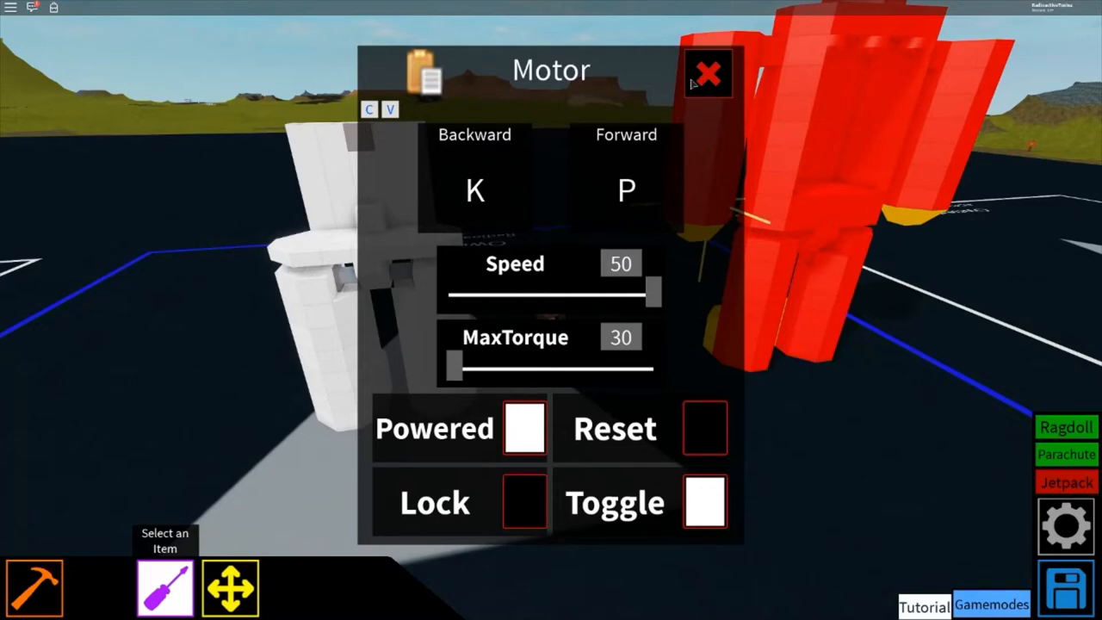
click(708, 72)
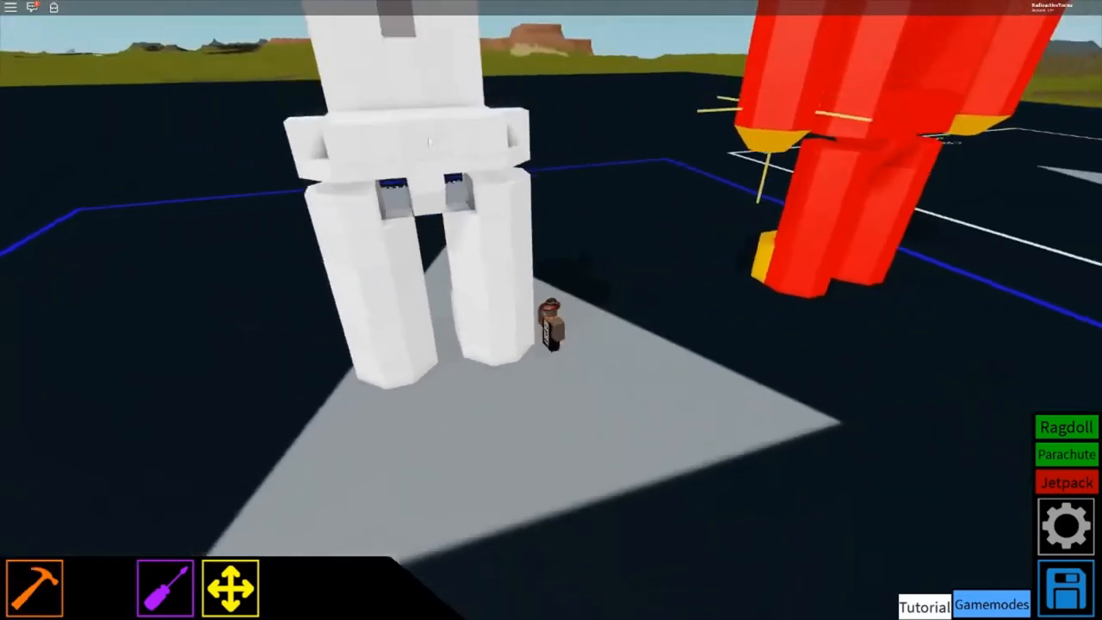
Build the torso on the hips and paint a chest block cyan (0,255,255).
click(34, 585)
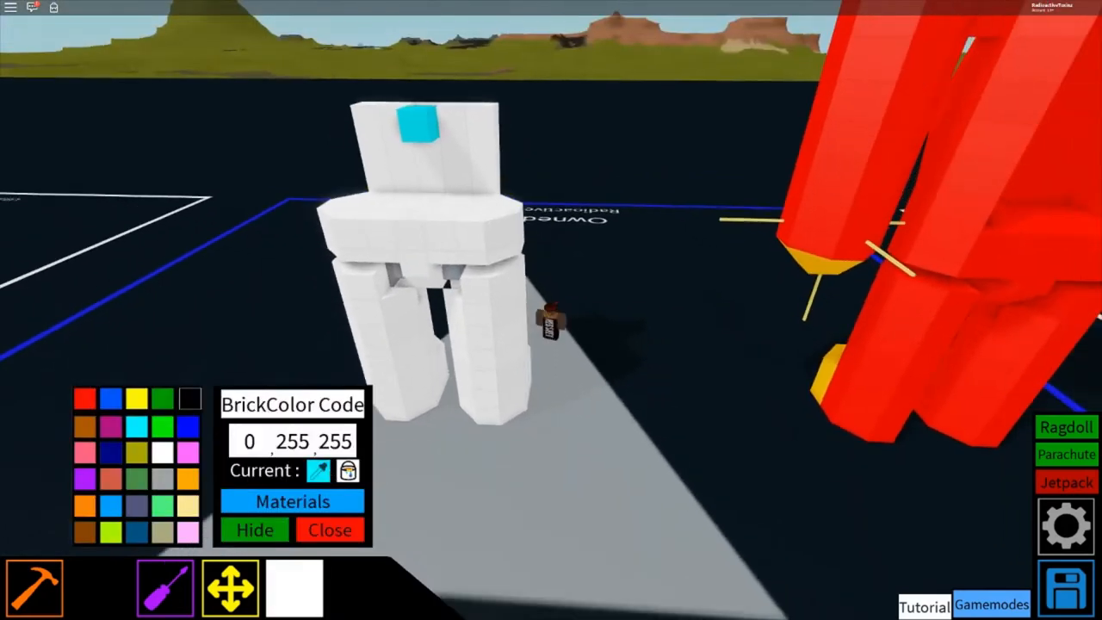
Place a block on the red robot's chest and paint it cyan to match the mech.
click(329, 529)
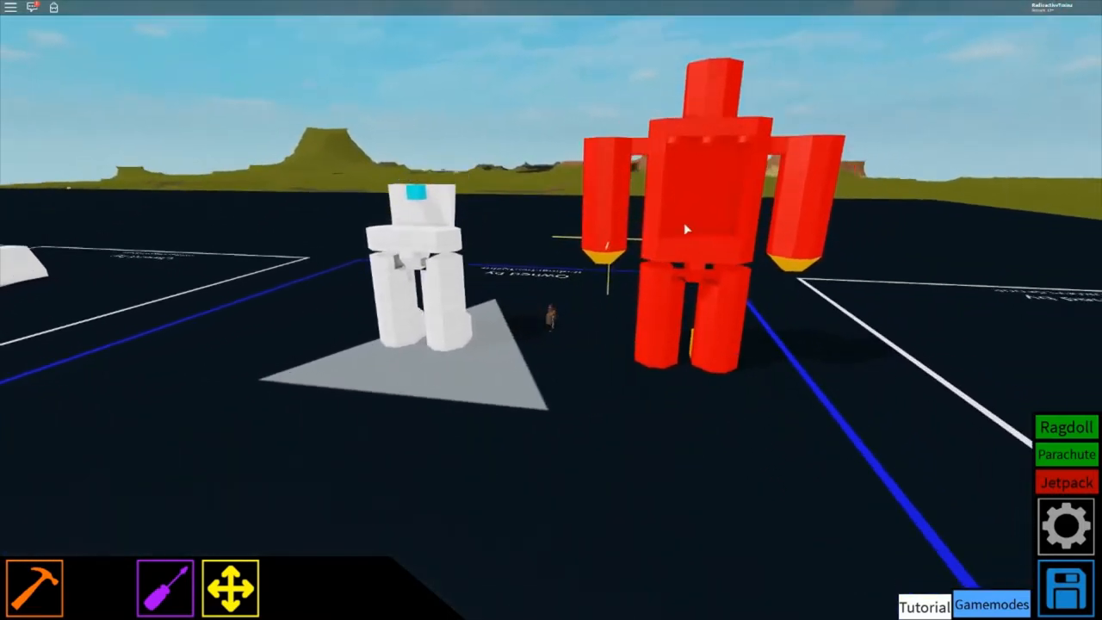
click(34, 588)
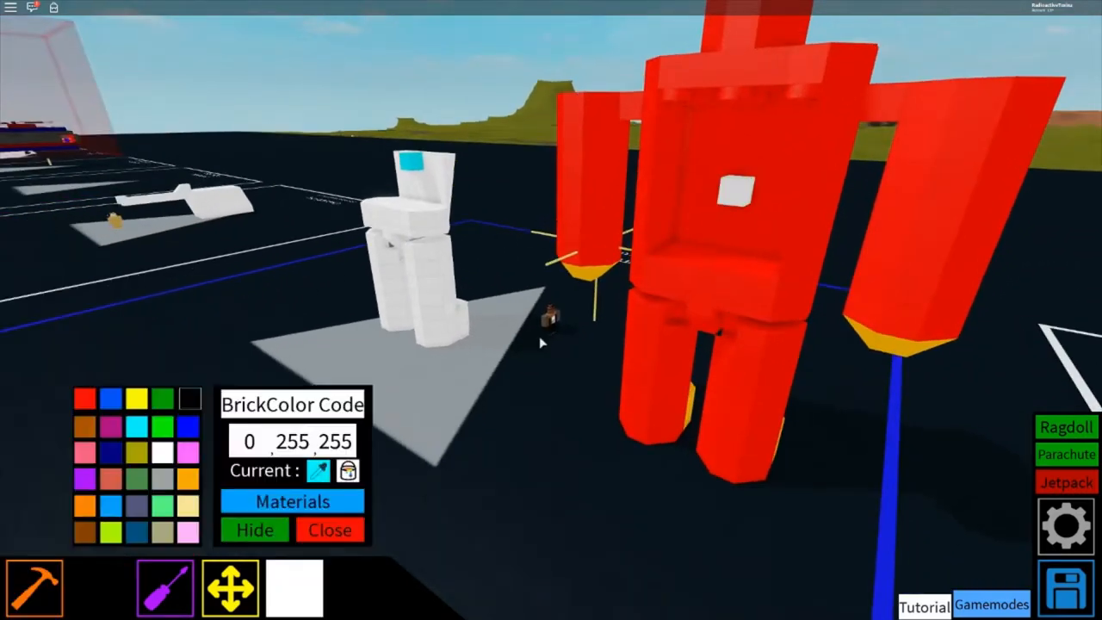
click(330, 530)
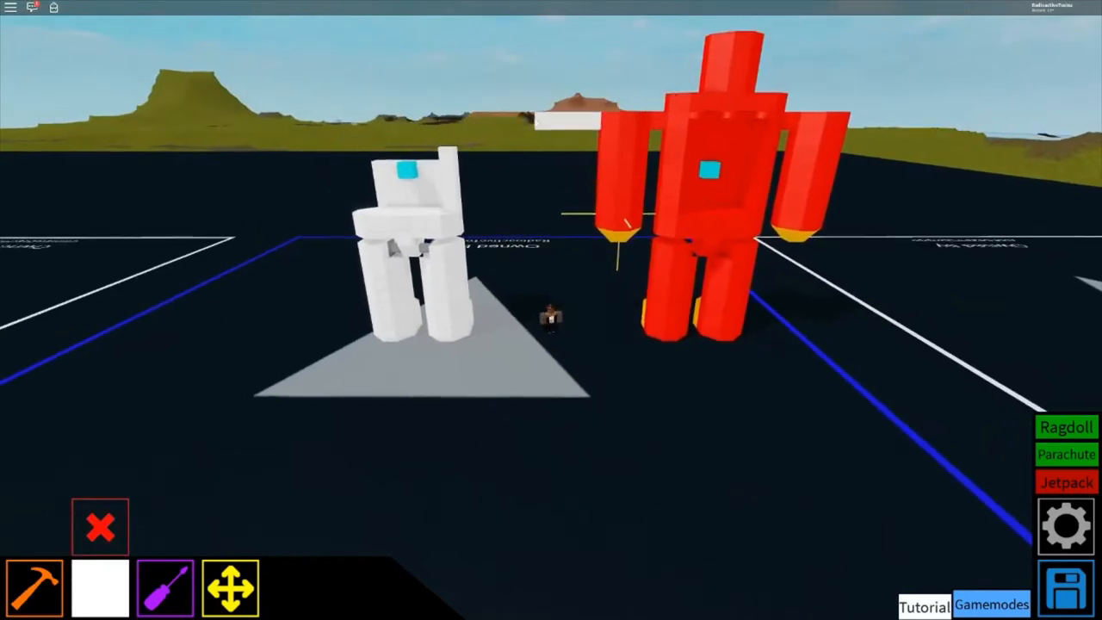
Add a white (1001) arm column and a powered motor at speed 1, torque 30.
click(36, 587)
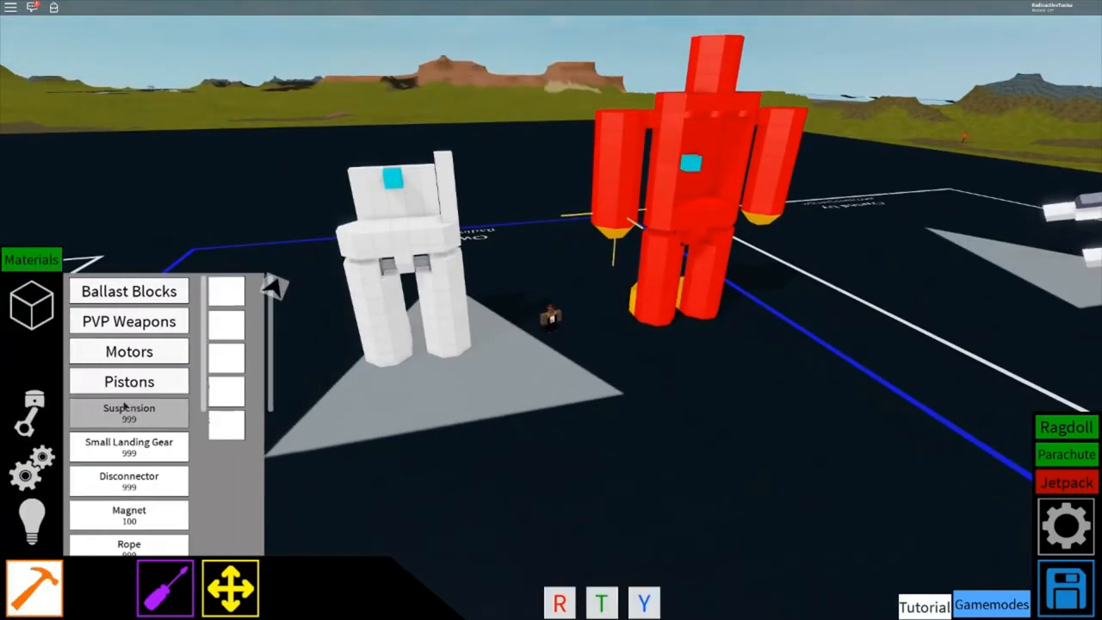
click(129, 351)
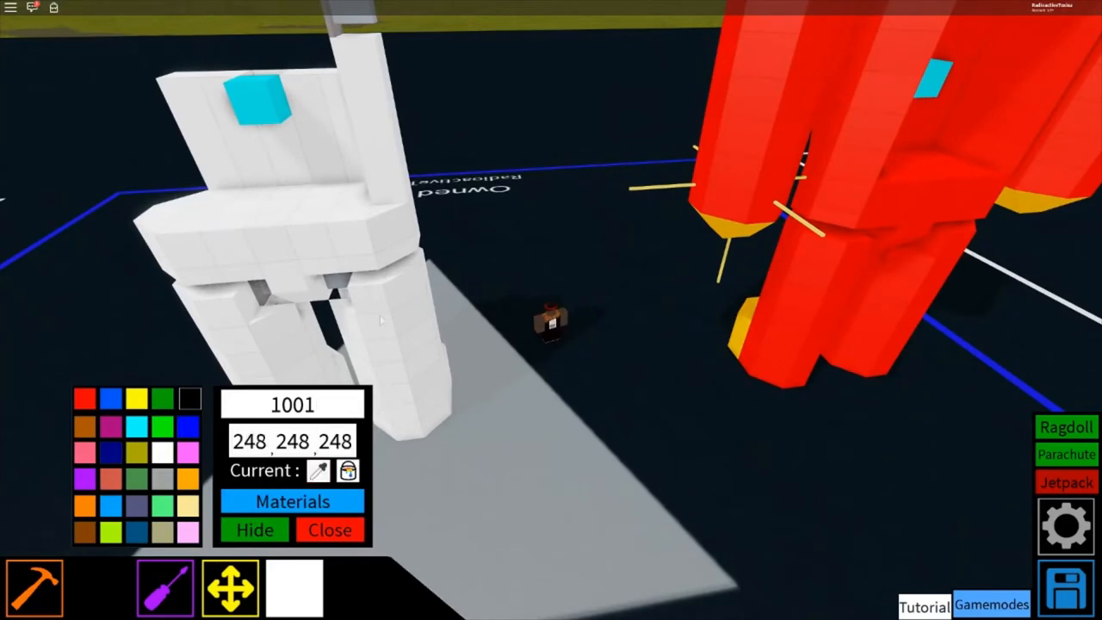
click(330, 530)
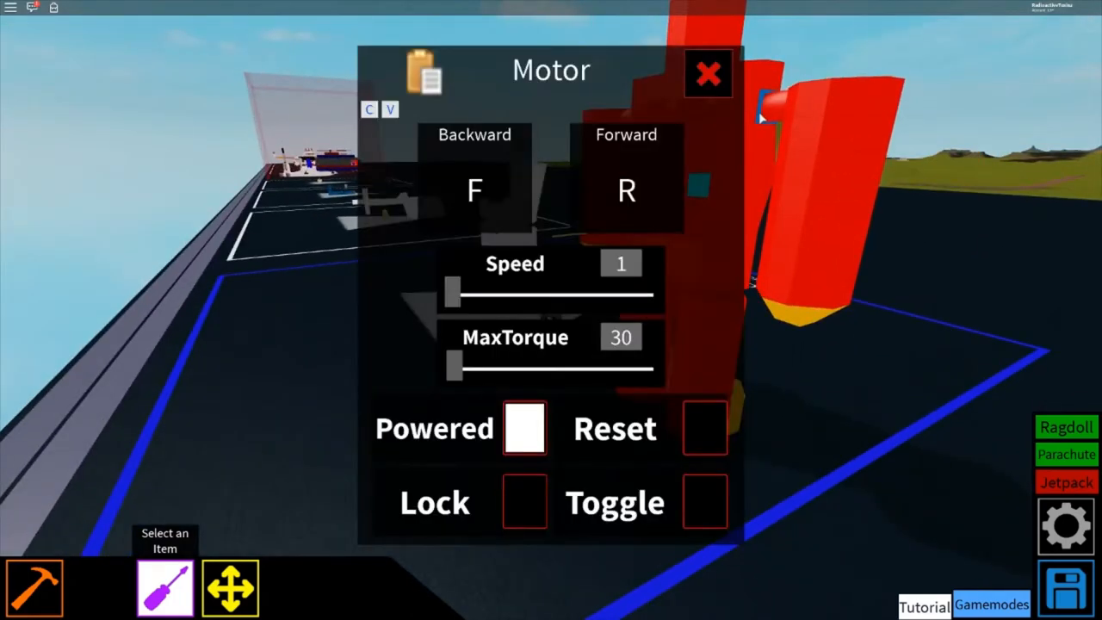
Close the Motor settings window and look over the one-armed white mech.
click(709, 72)
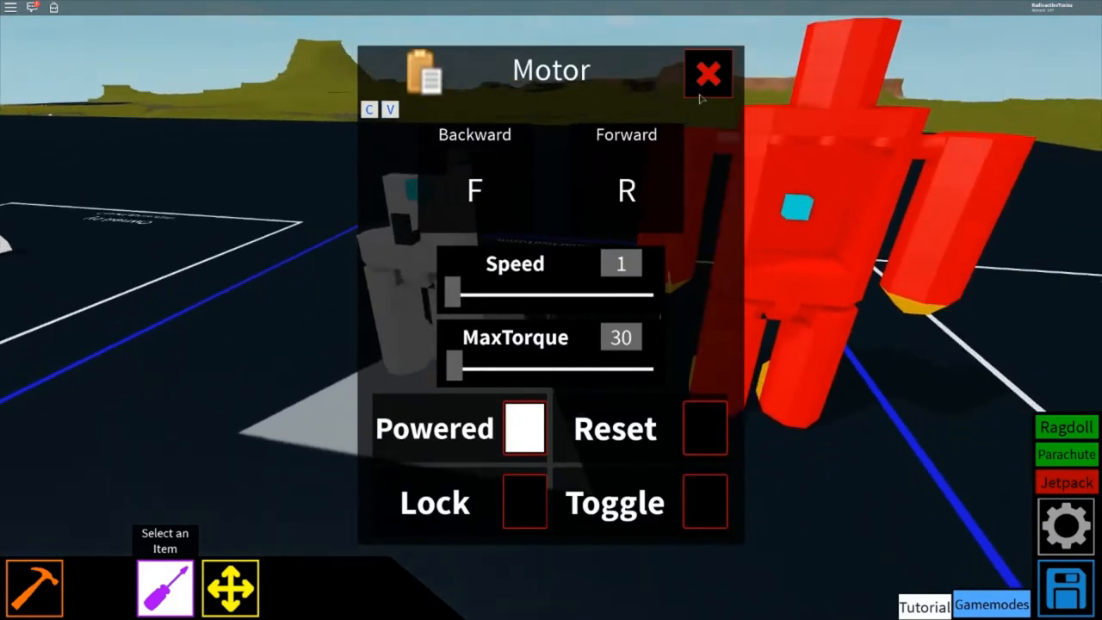
click(708, 73)
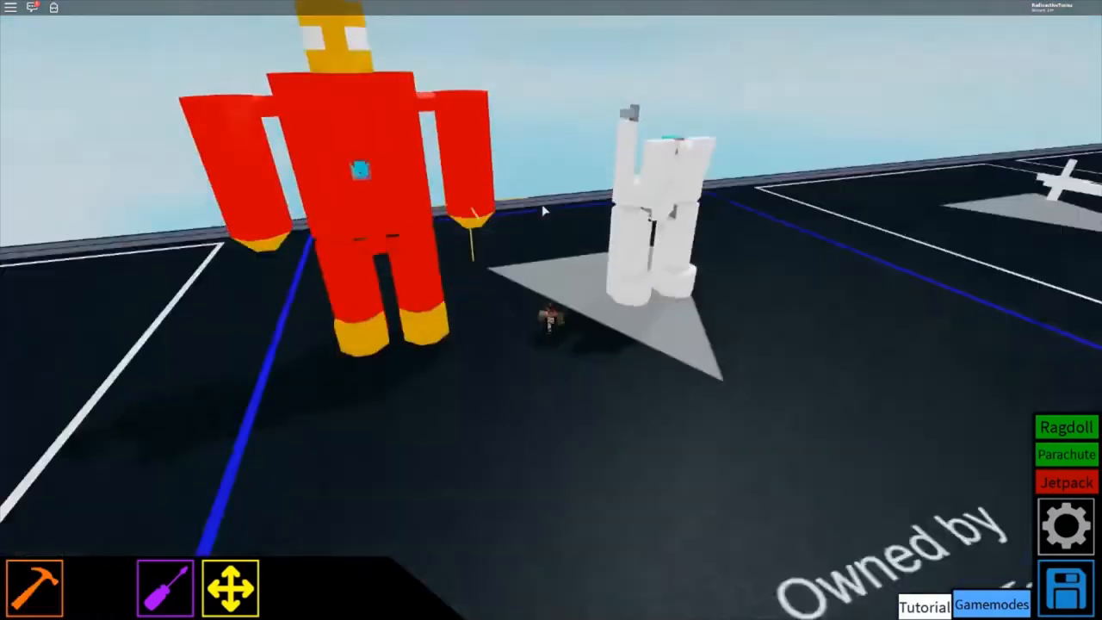
click(35, 588)
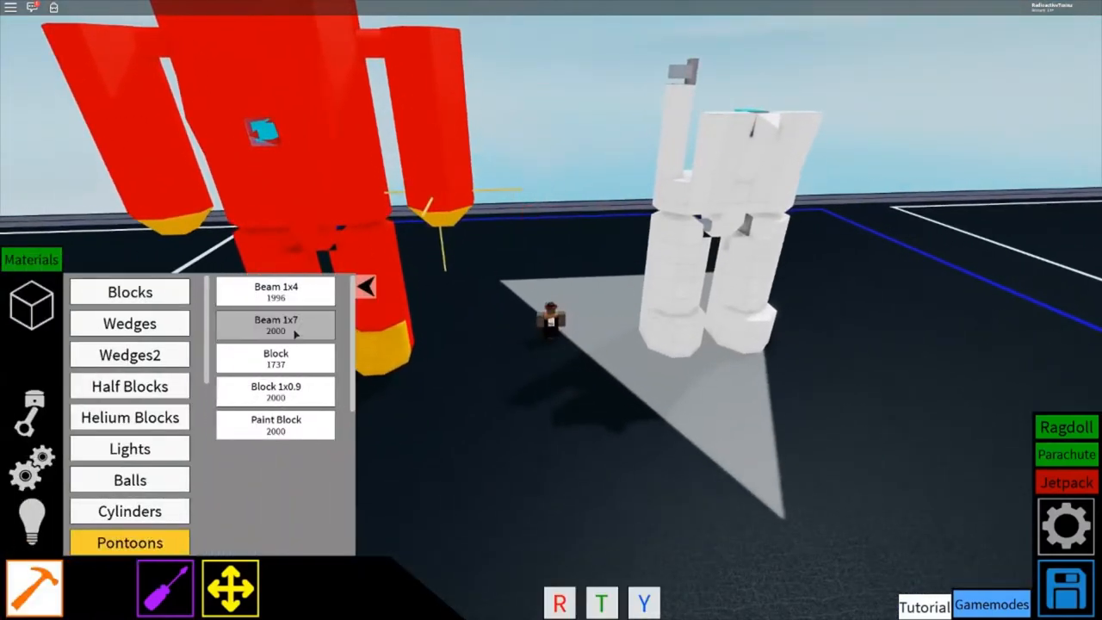
click(129, 323)
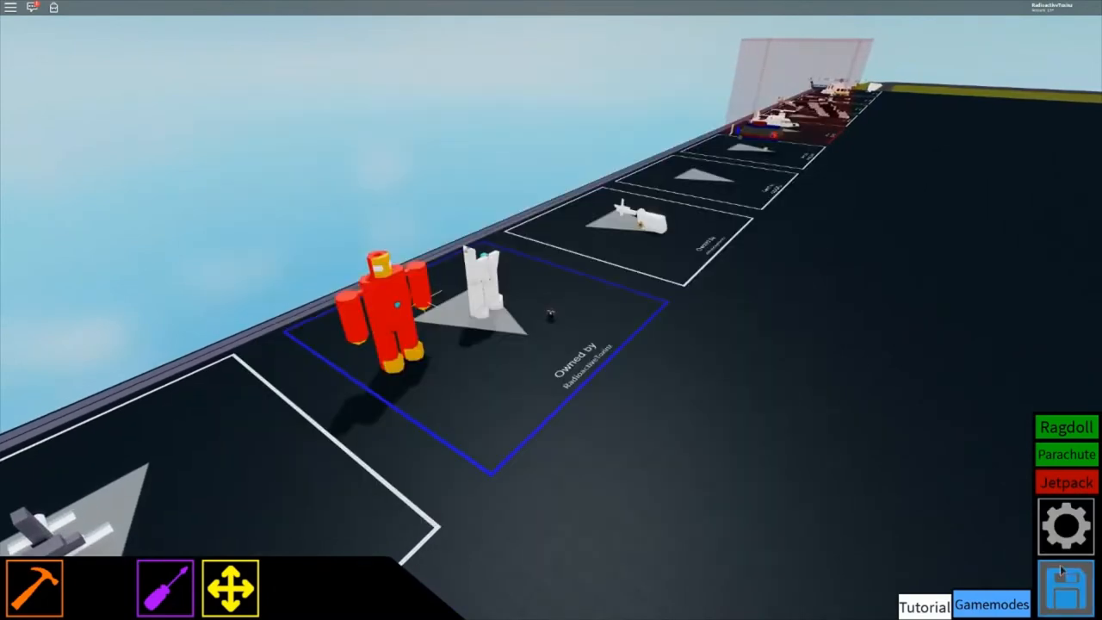
Open and close the game Settings panel twice.
click(1066, 526)
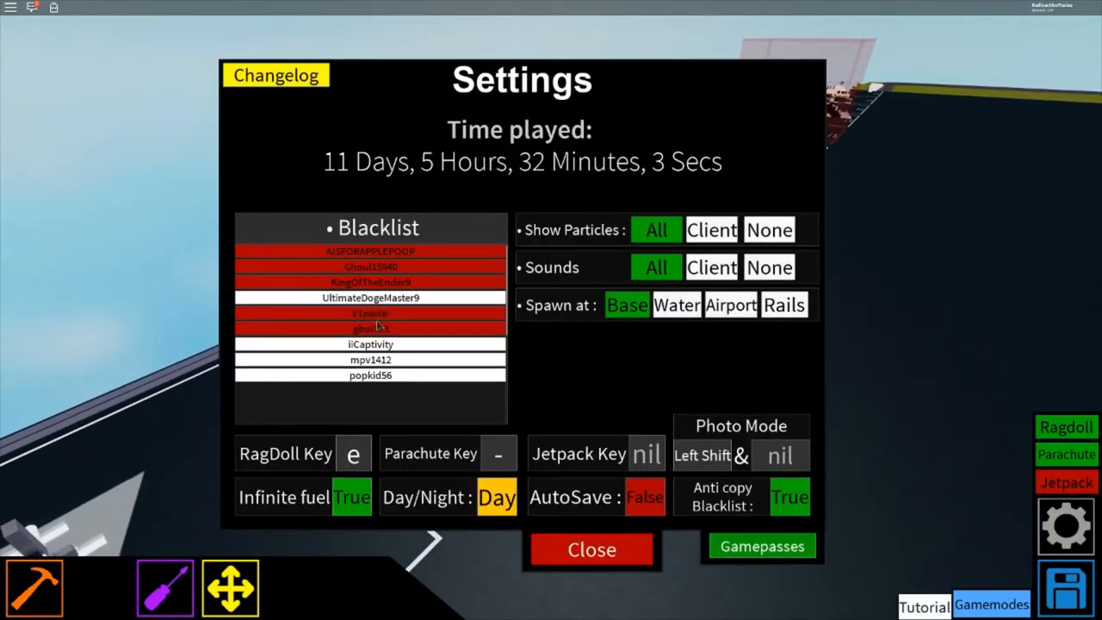
click(592, 549)
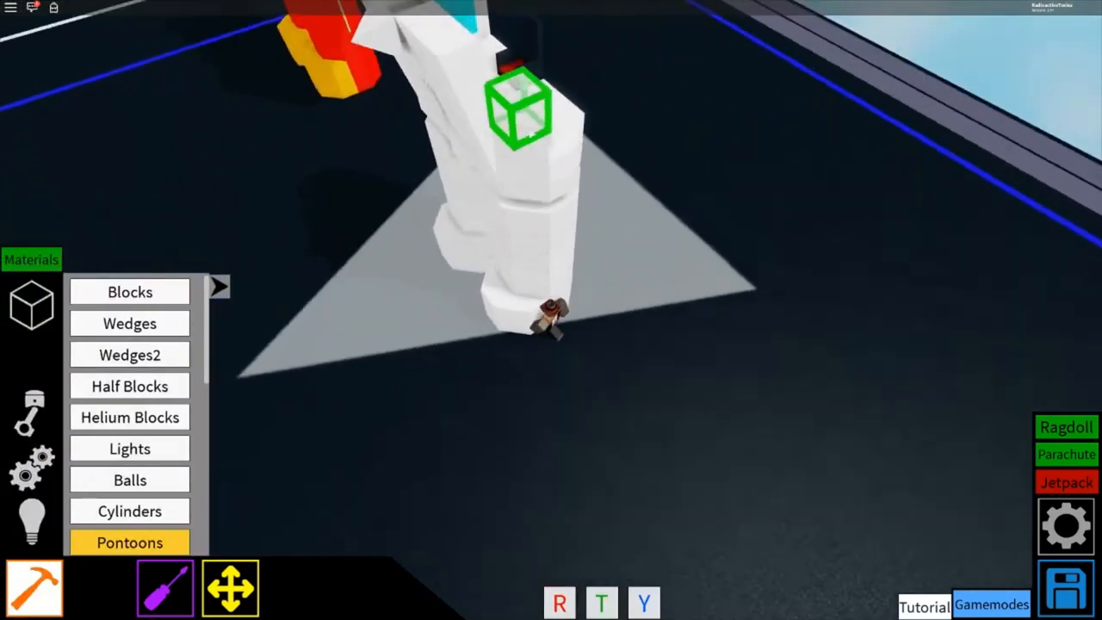
click(1066, 526)
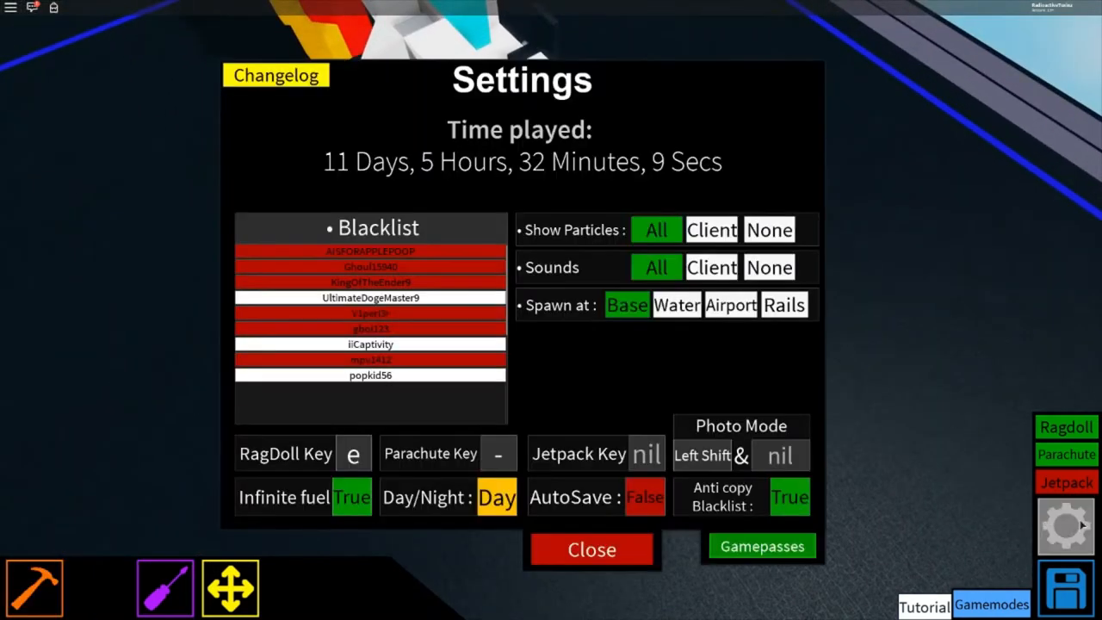
click(592, 549)
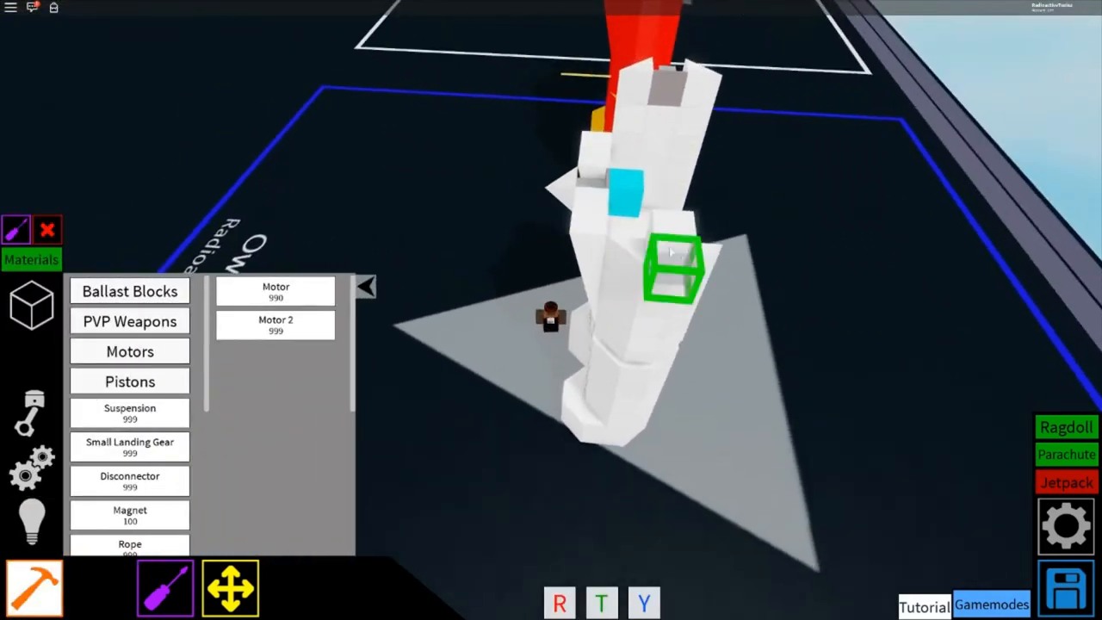
Attach motors set to Backward R, Forward F, speed 1, torque 30, closing their settings.
click(164, 587)
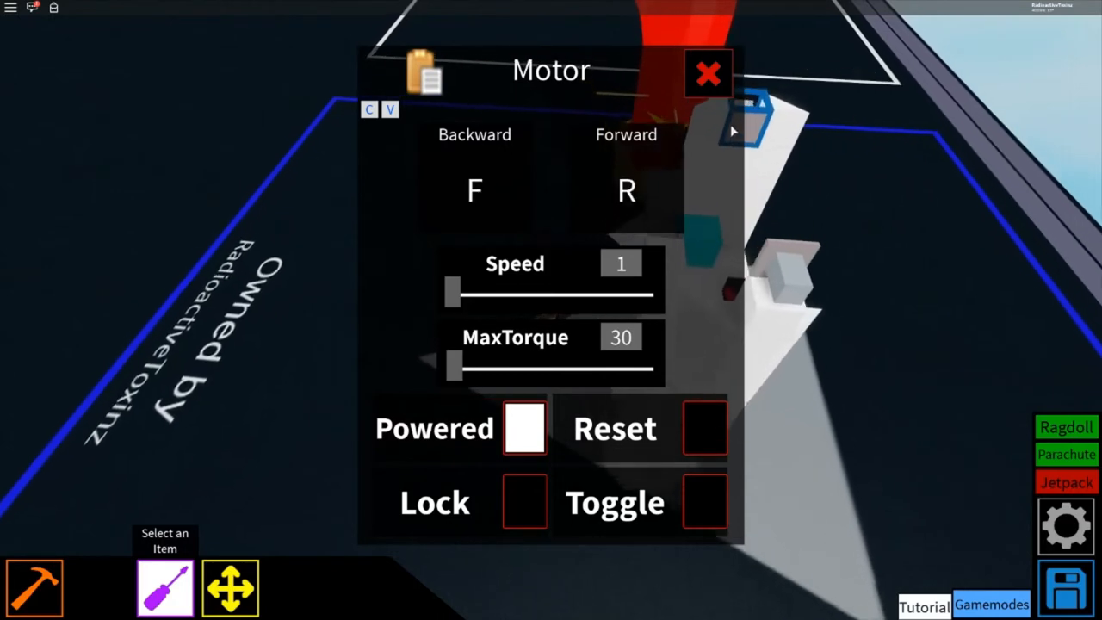
click(709, 73)
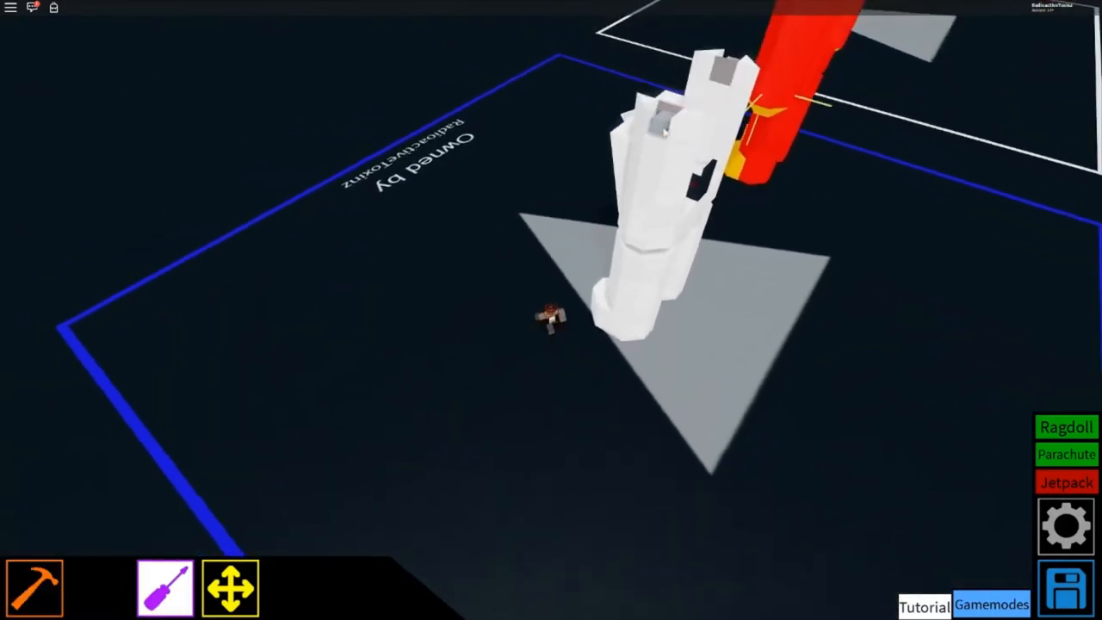
click(35, 589)
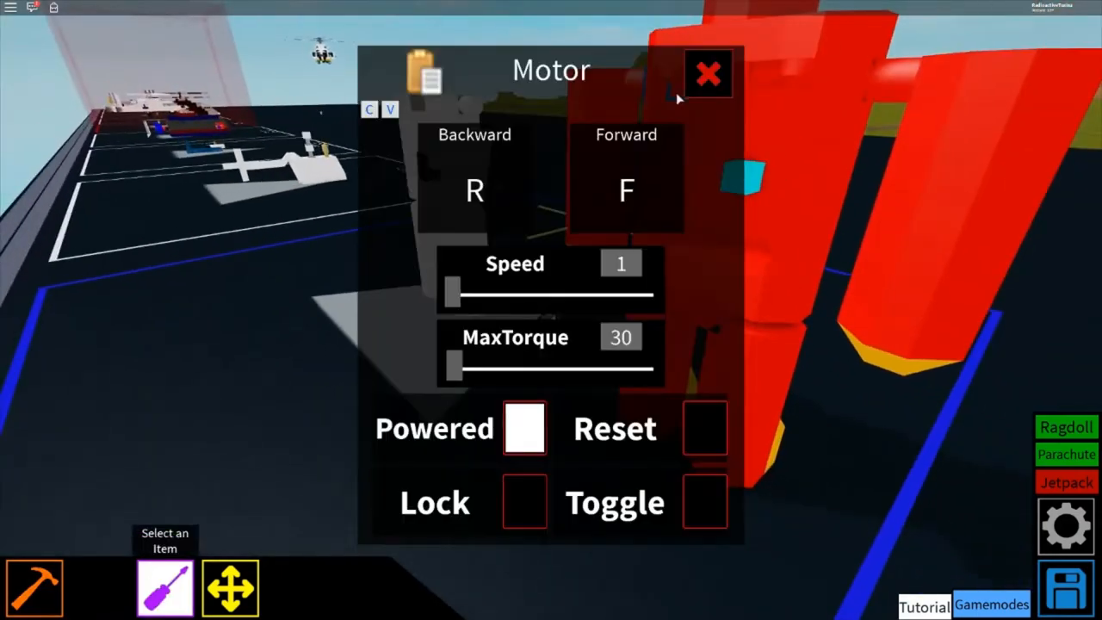
click(708, 73)
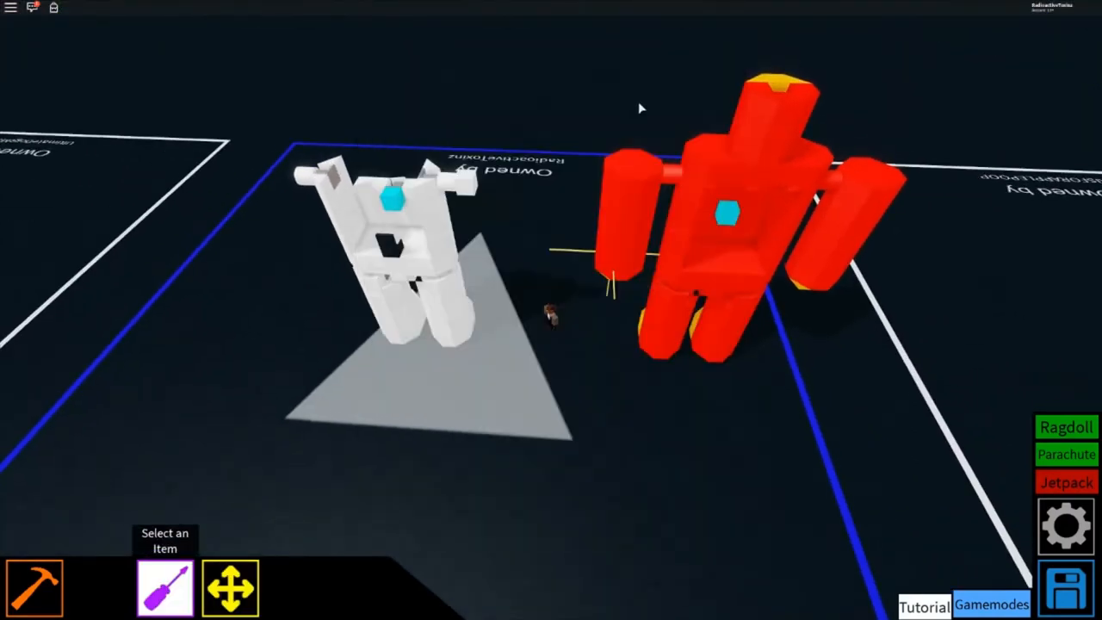
Build the mech's tall torso and octagonal arm caps from Helium Blocks.
click(34, 585)
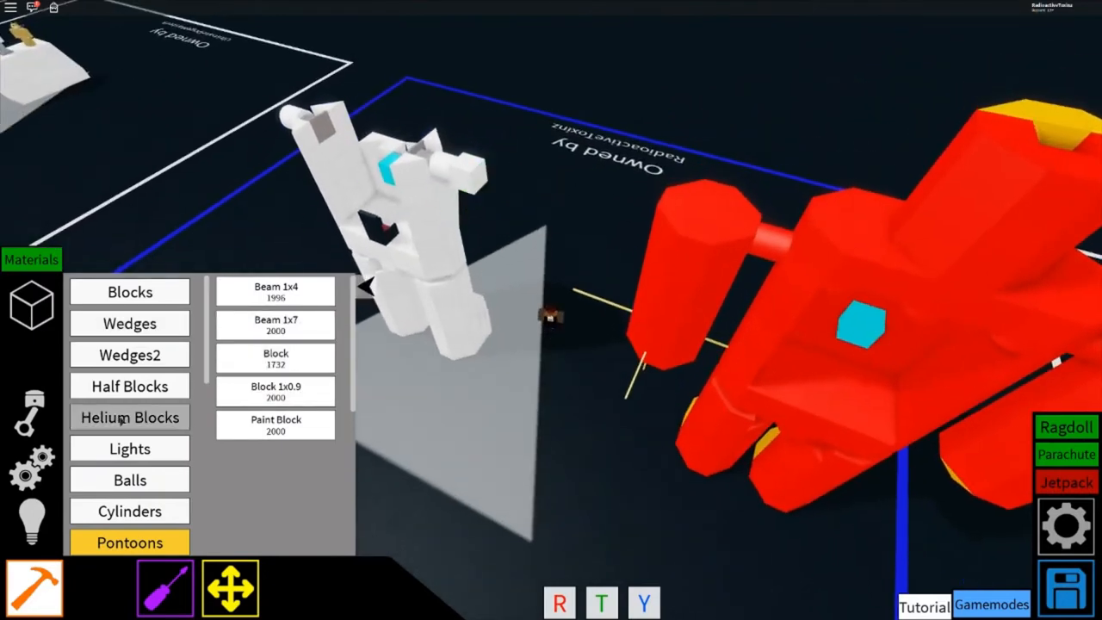
click(129, 417)
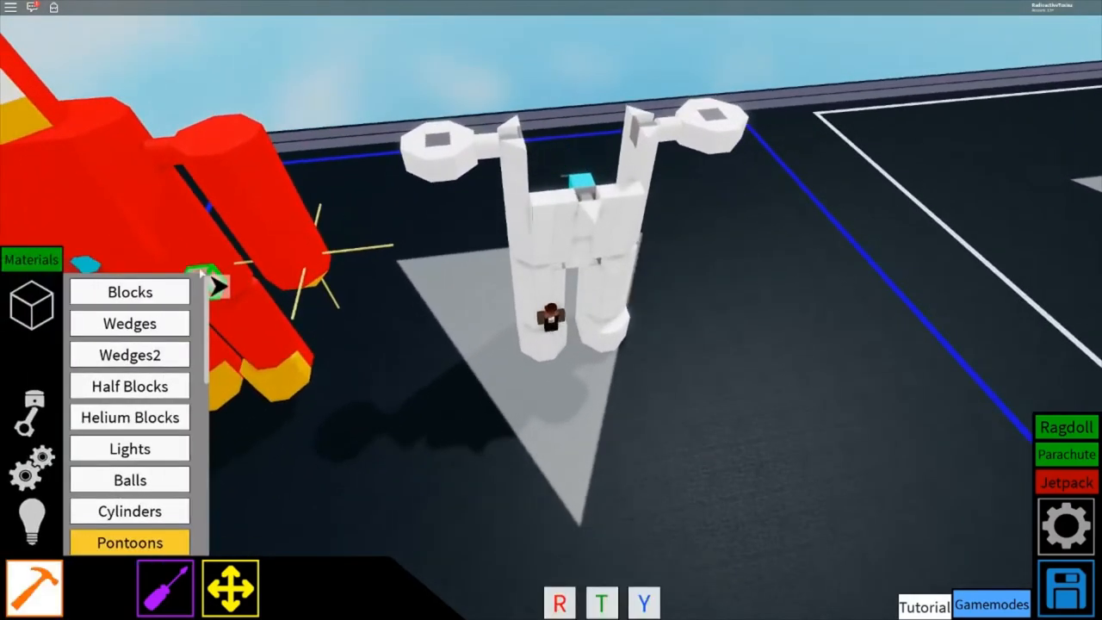
click(129, 323)
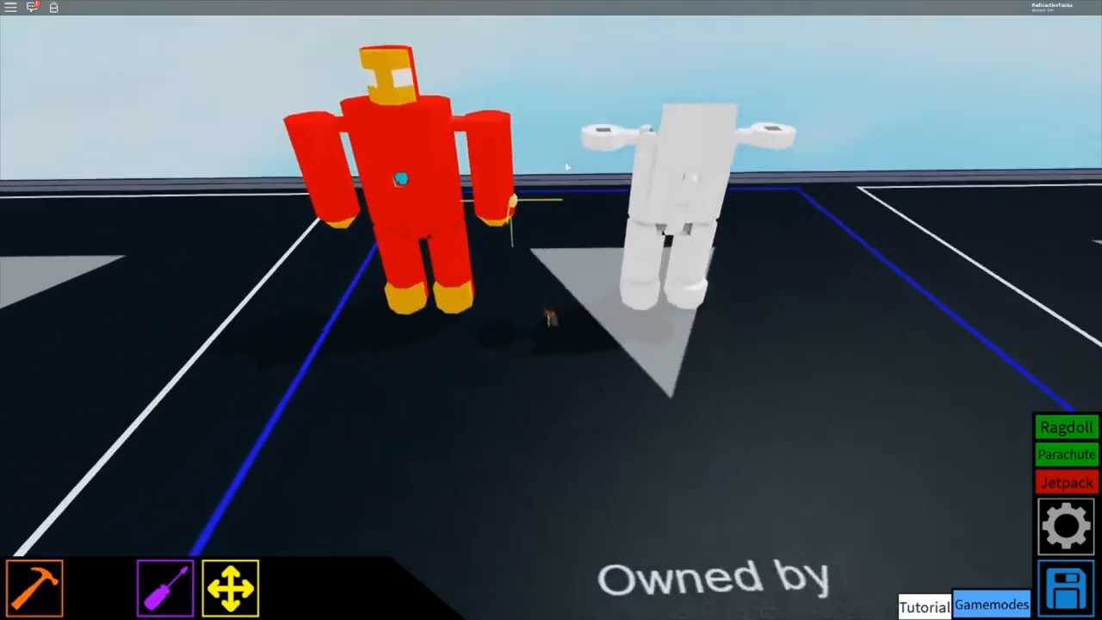
Add more white blocks around the mech's upper torso and shoulders.
click(34, 586)
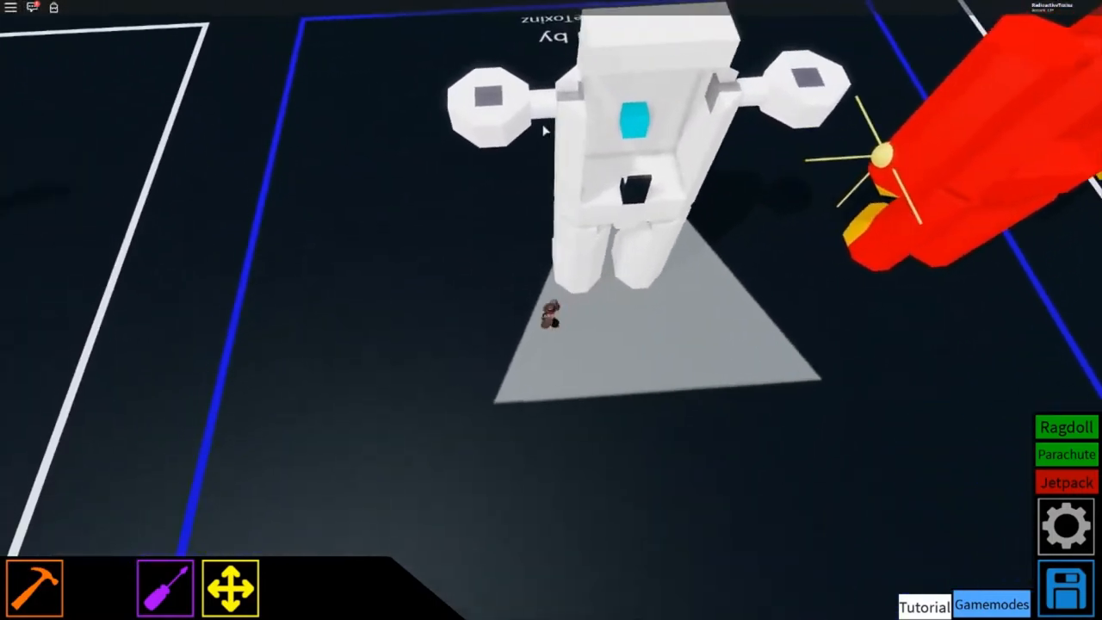
click(34, 585)
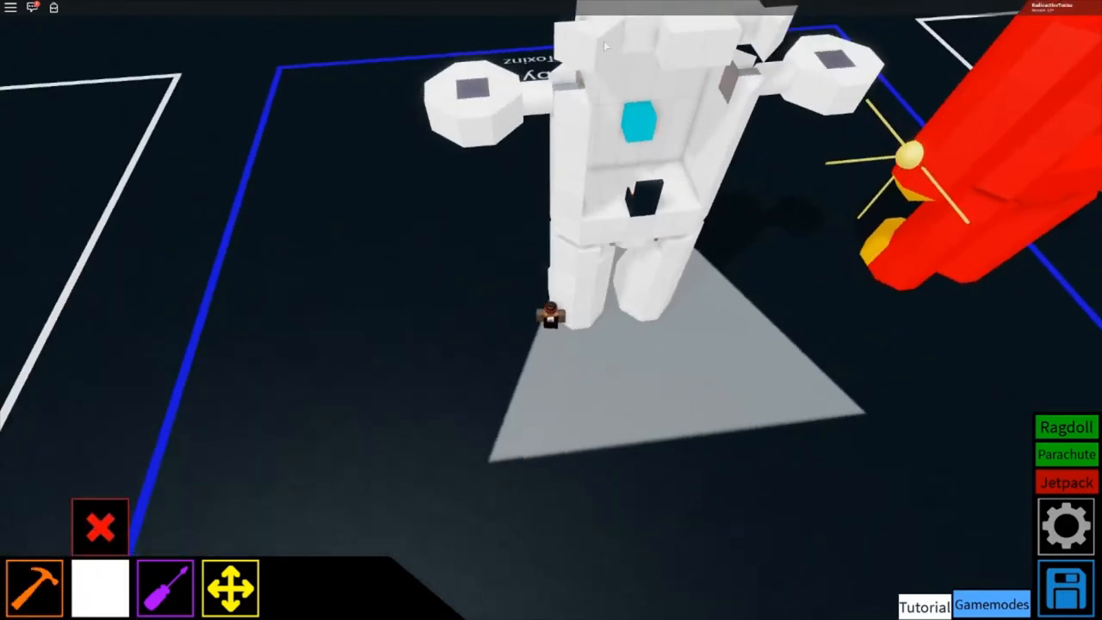
click(34, 586)
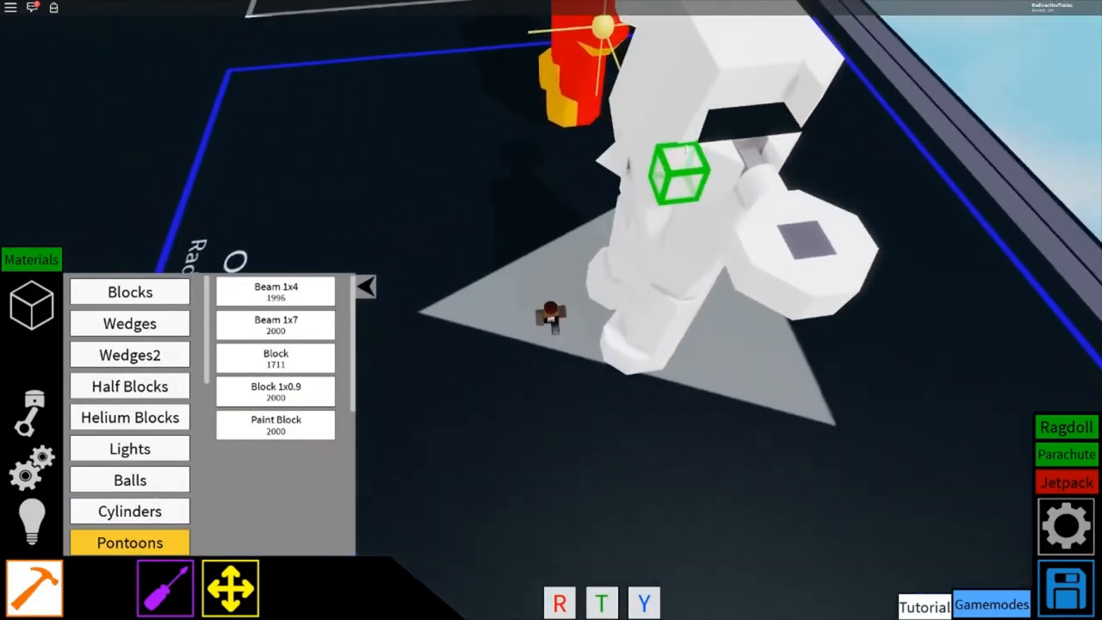
click(129, 323)
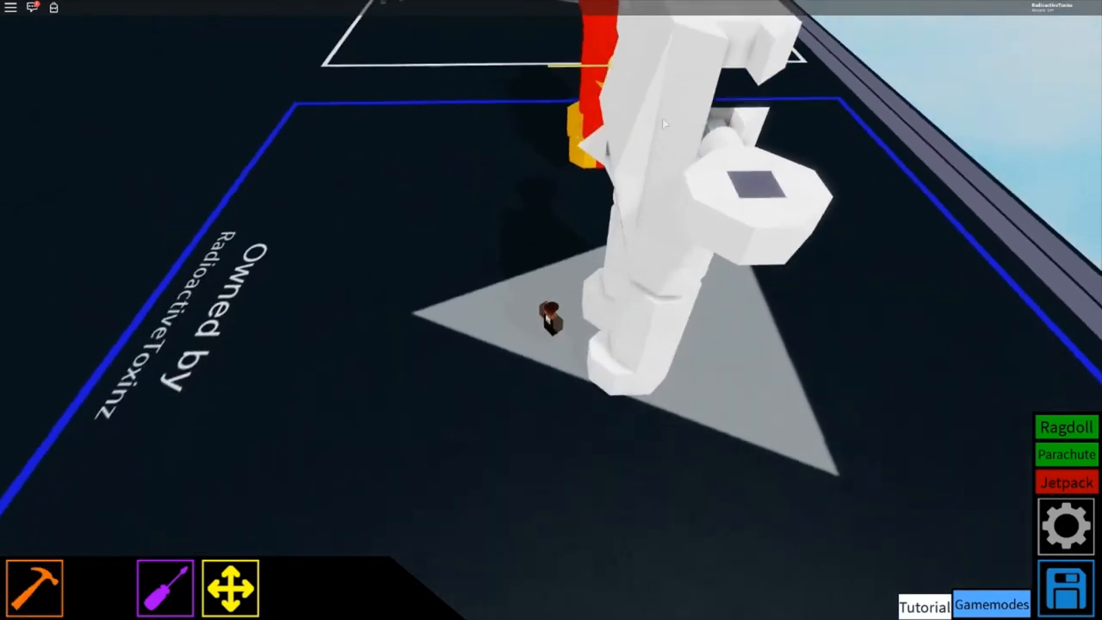
click(35, 588)
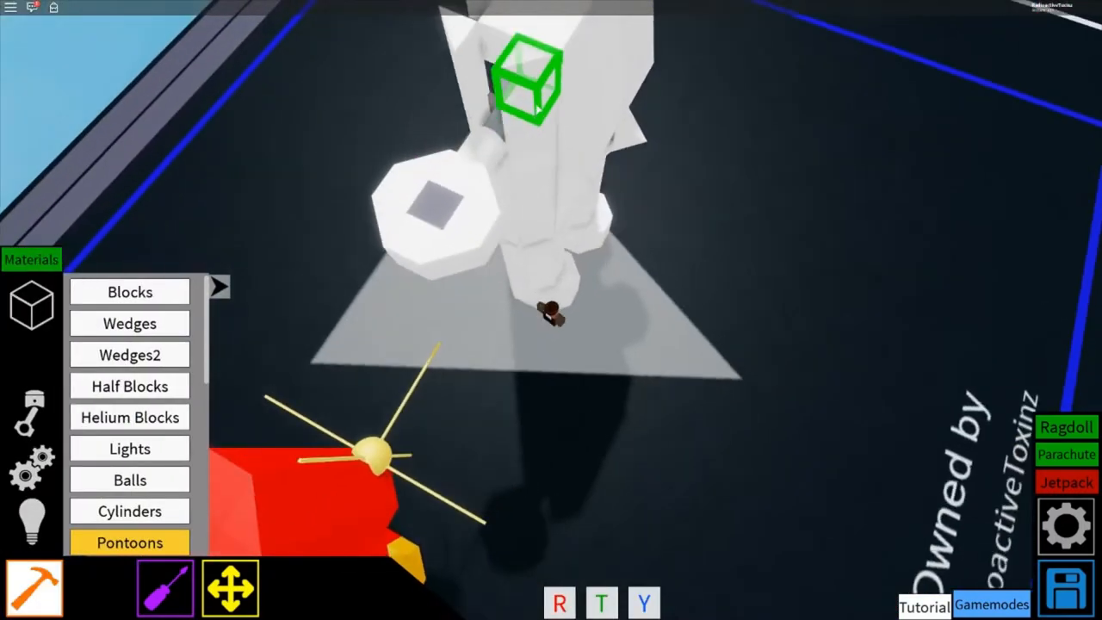
click(129, 292)
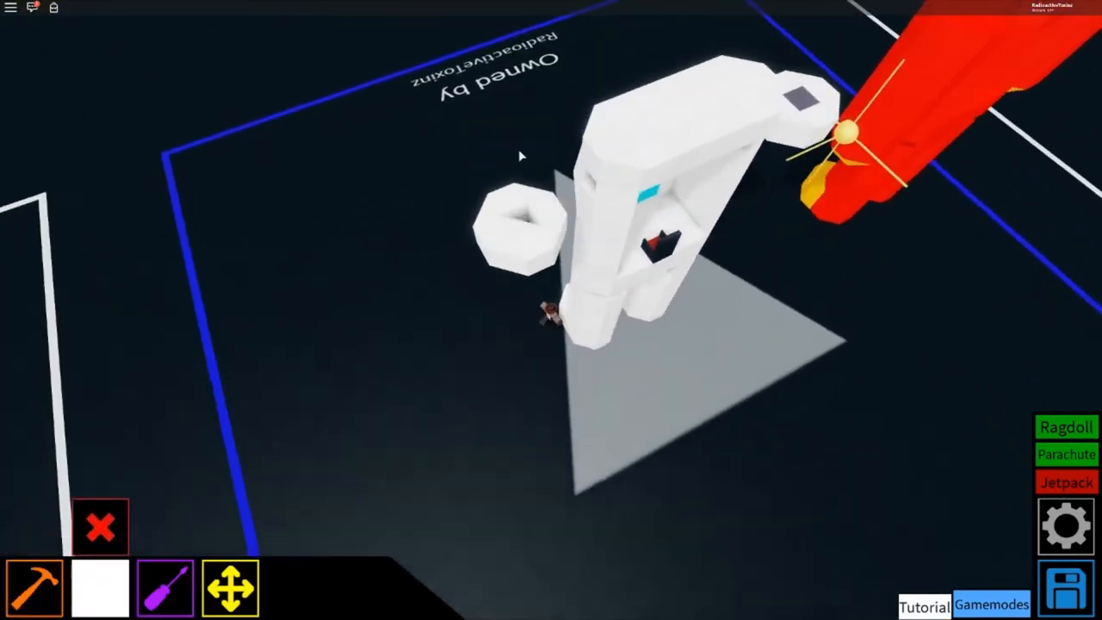
Browse the build menu's mechanical parts to the Motors category.
click(34, 589)
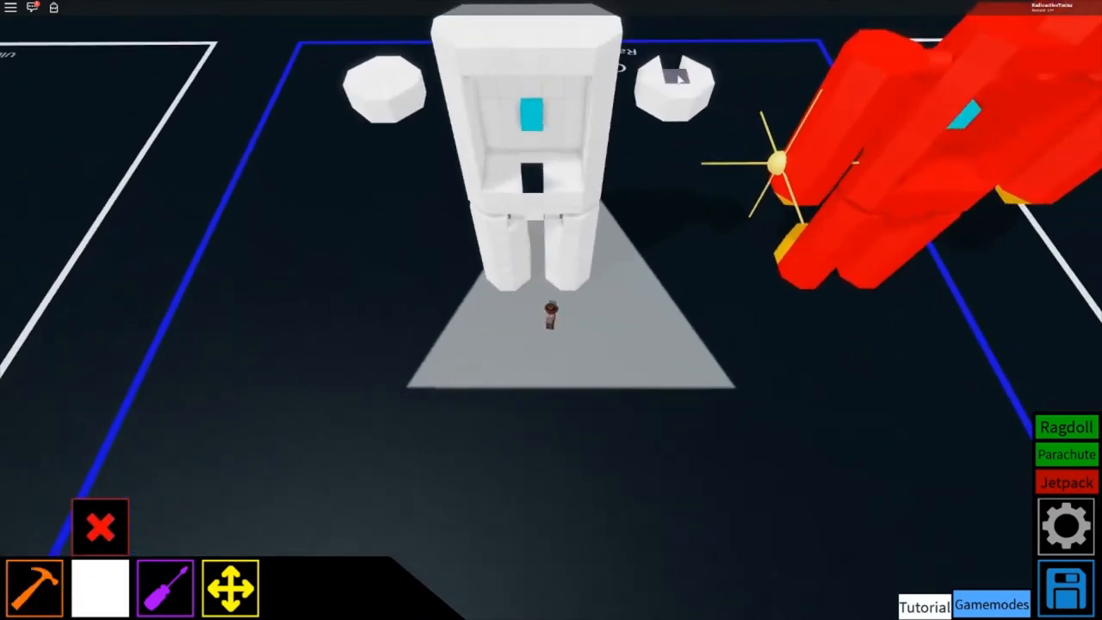
click(100, 525)
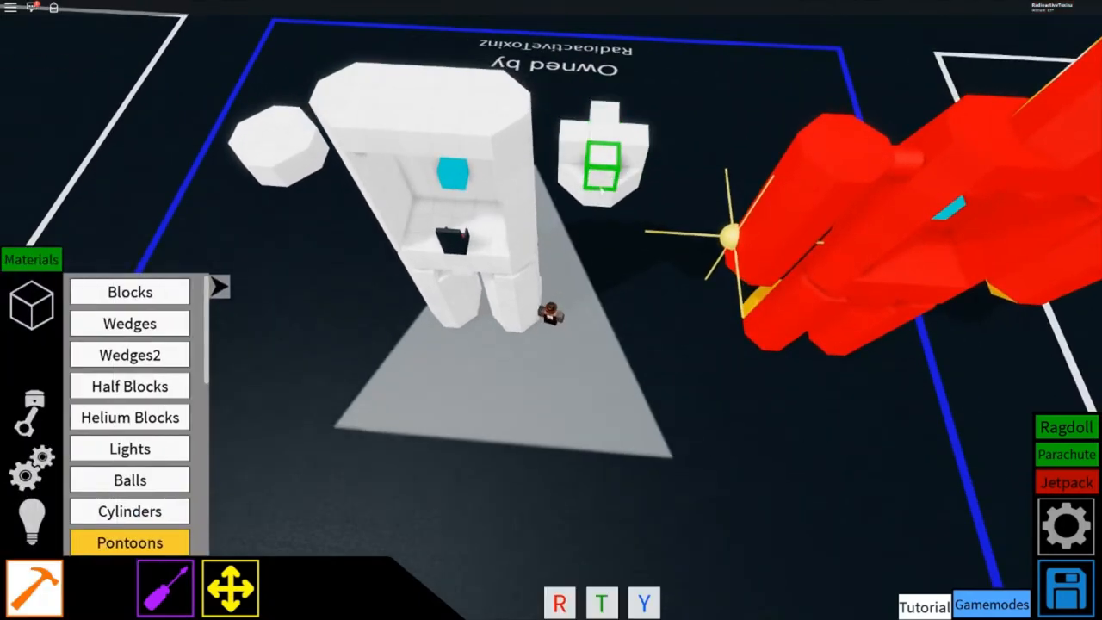
click(129, 323)
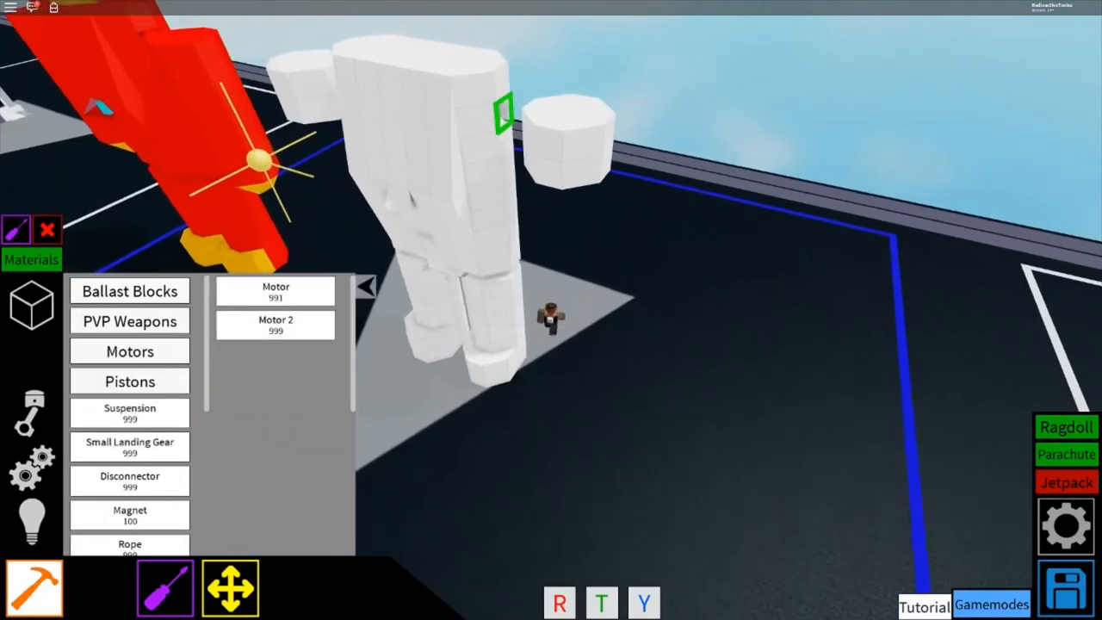
Place a shoulder motor with Backward F, Forward R, speed 1, torque 30.
click(276, 291)
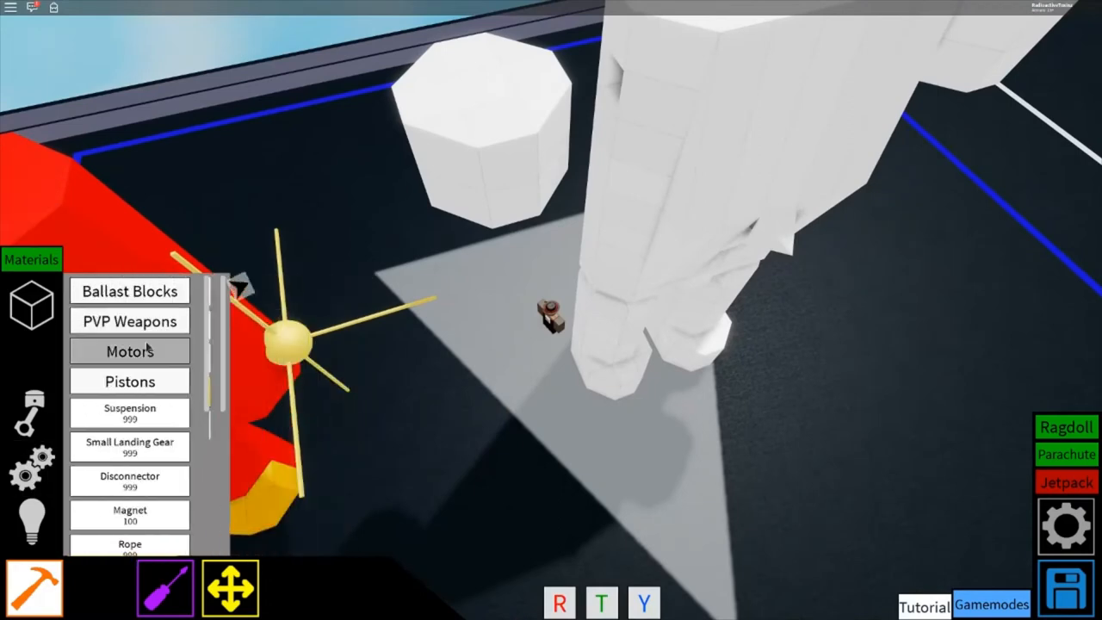
click(129, 351)
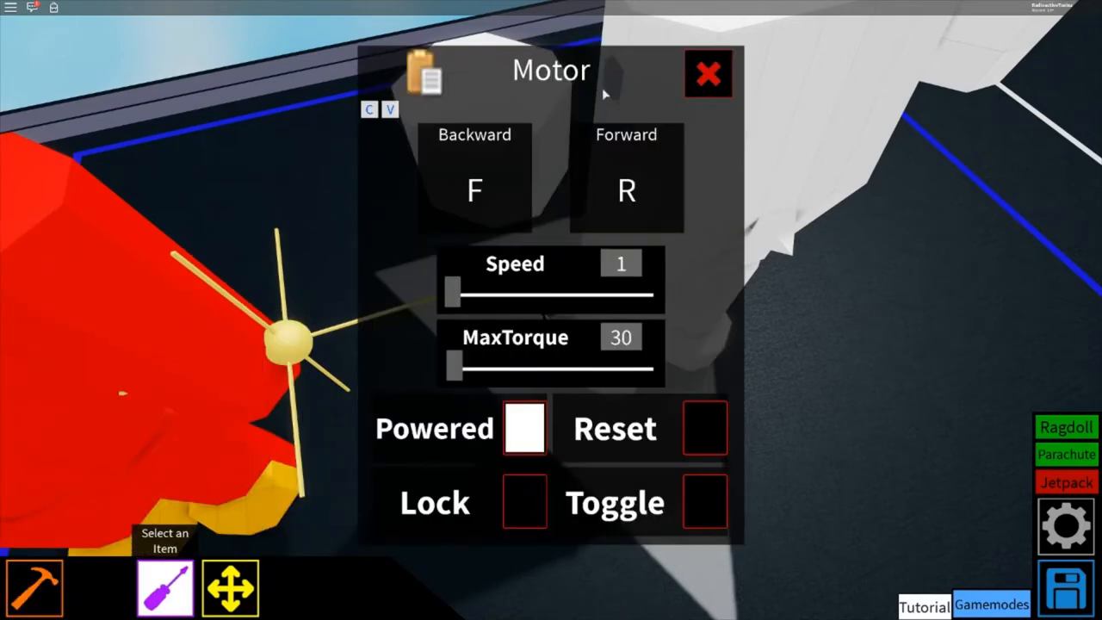
click(707, 72)
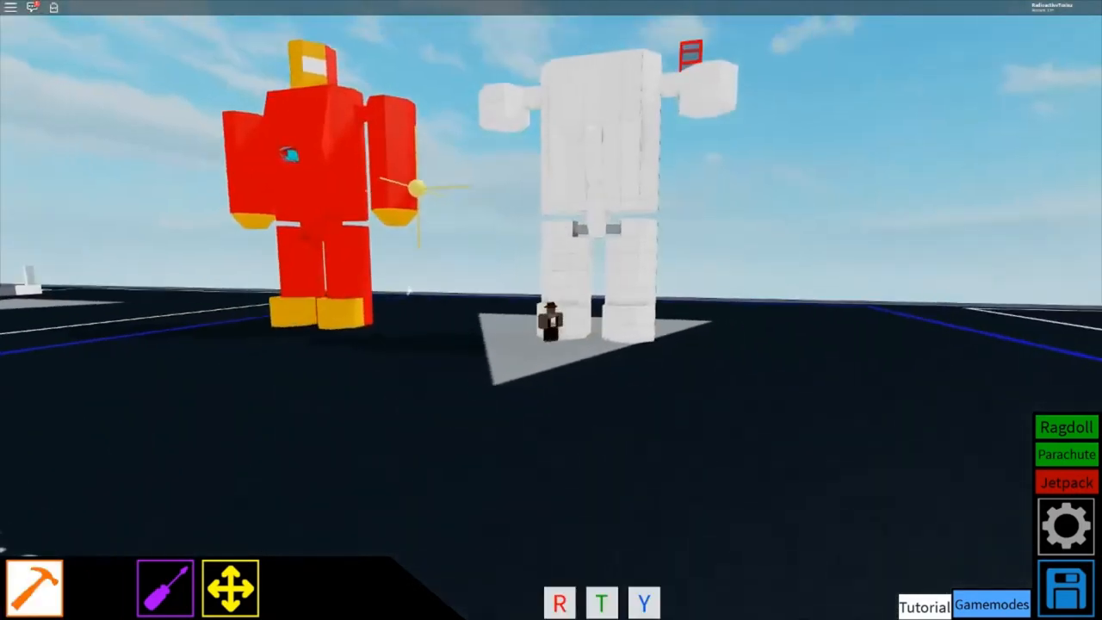
Check and close game Settings, then bring up the motors and pistons catalogue.
click(1065, 525)
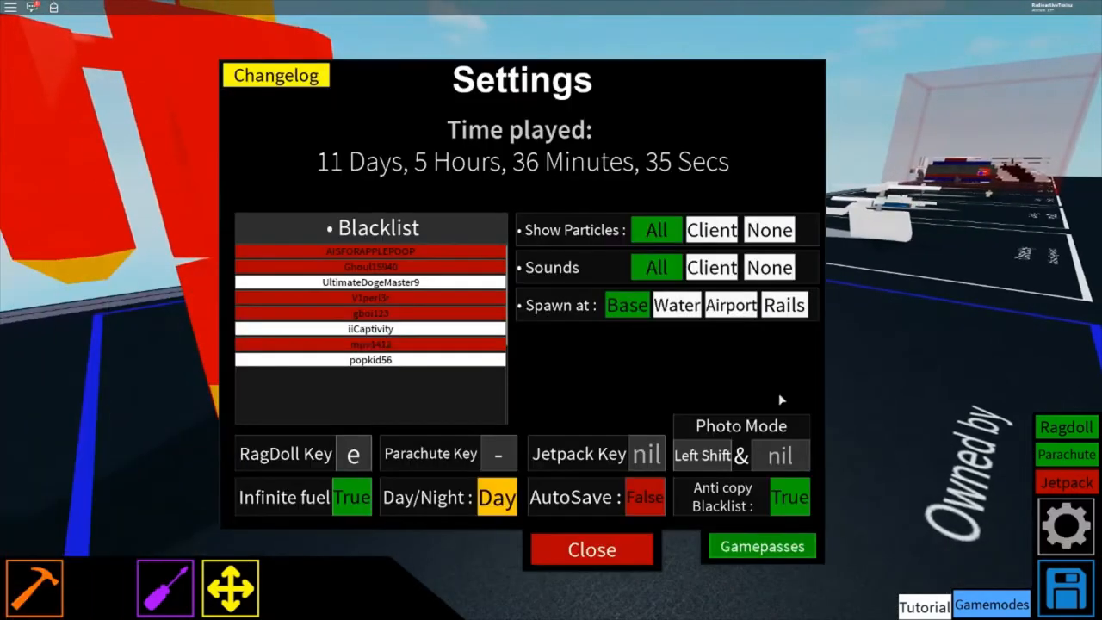
click(591, 550)
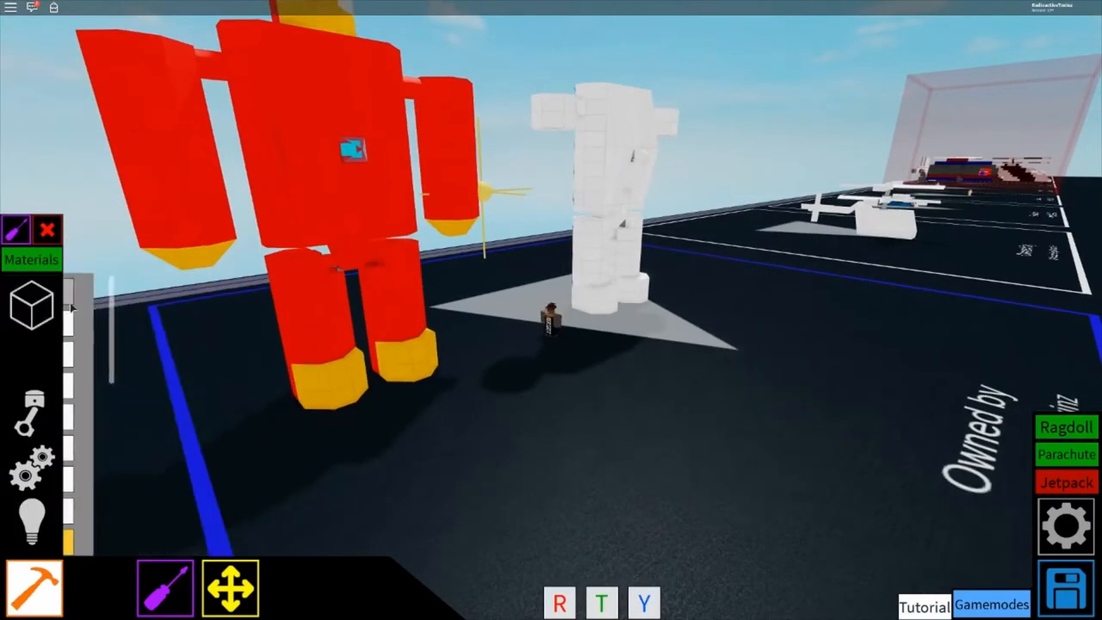
click(32, 306)
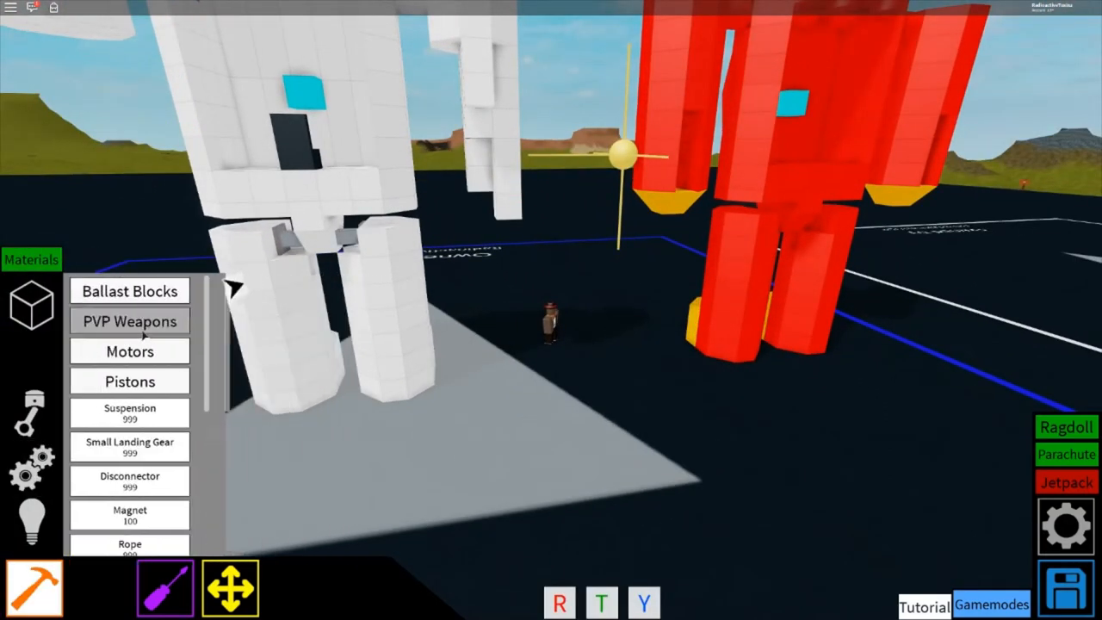
click(129, 351)
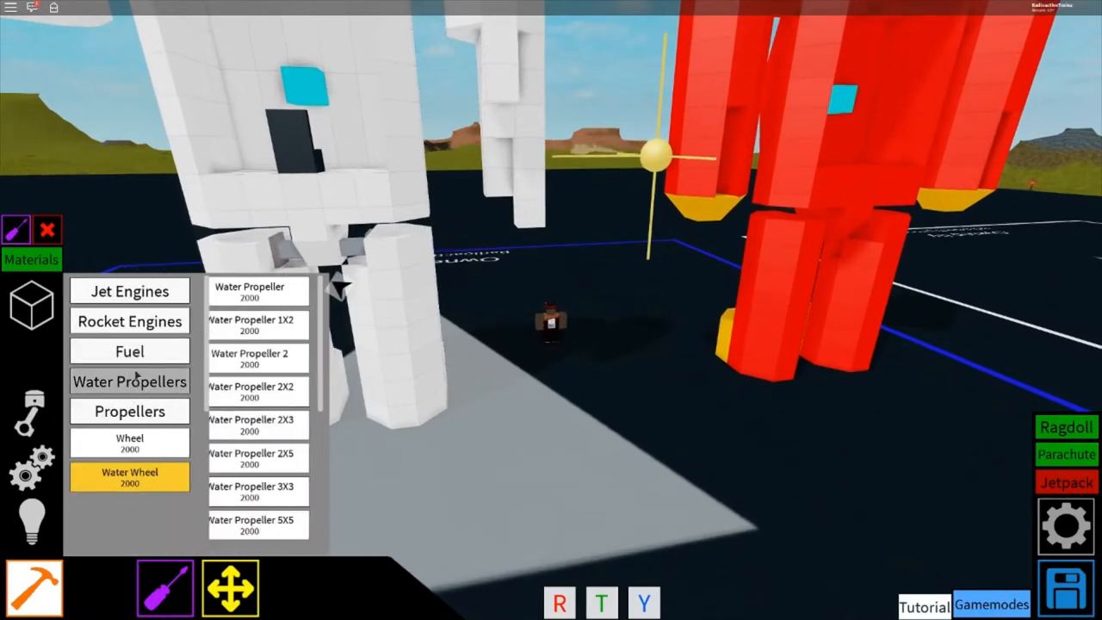
click(129, 321)
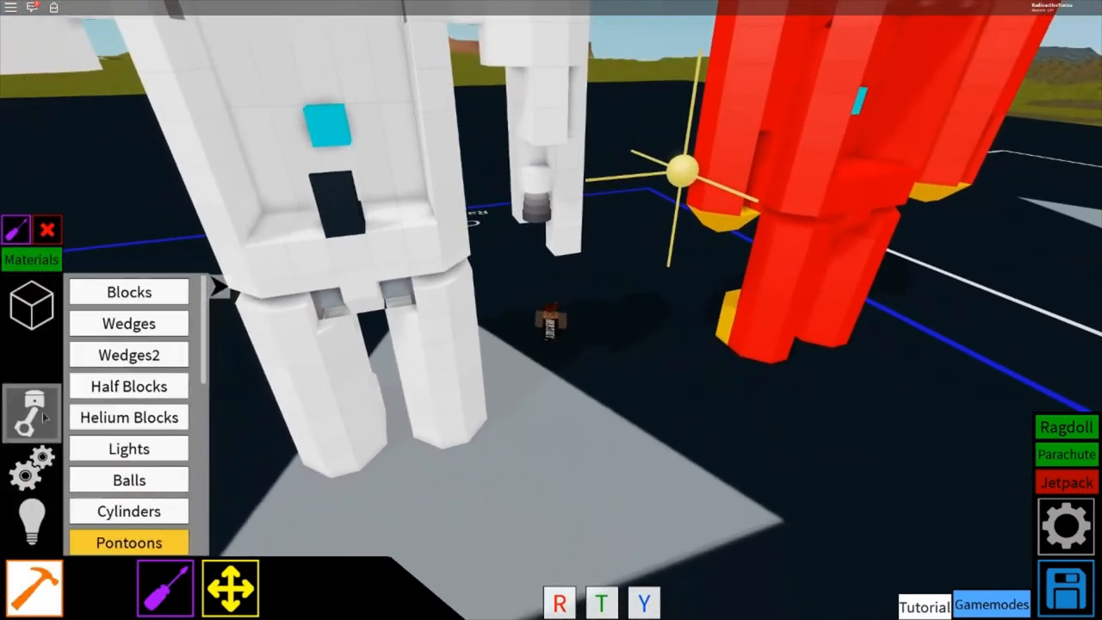
click(32, 413)
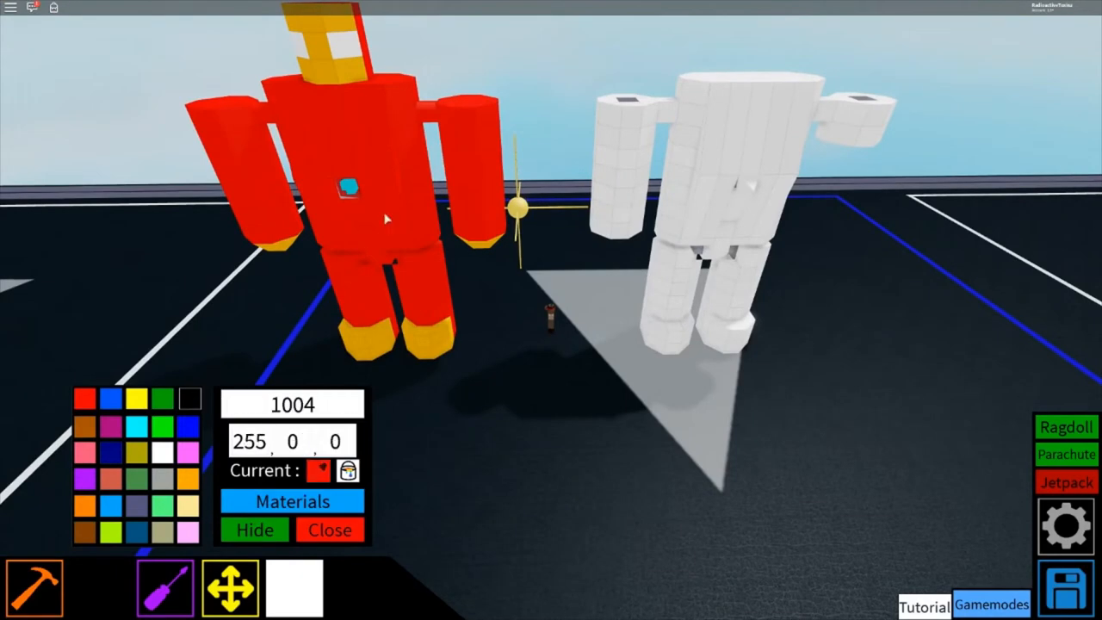
Paint the white mech red, then stack basic blocks on the left robot's shoulders.
click(330, 529)
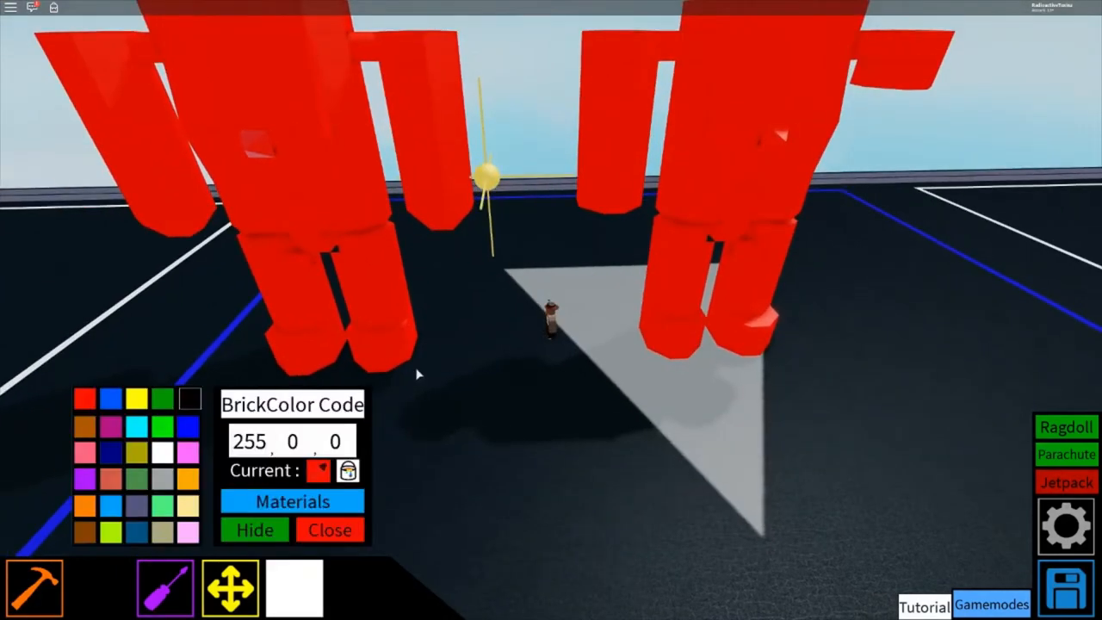
click(292, 501)
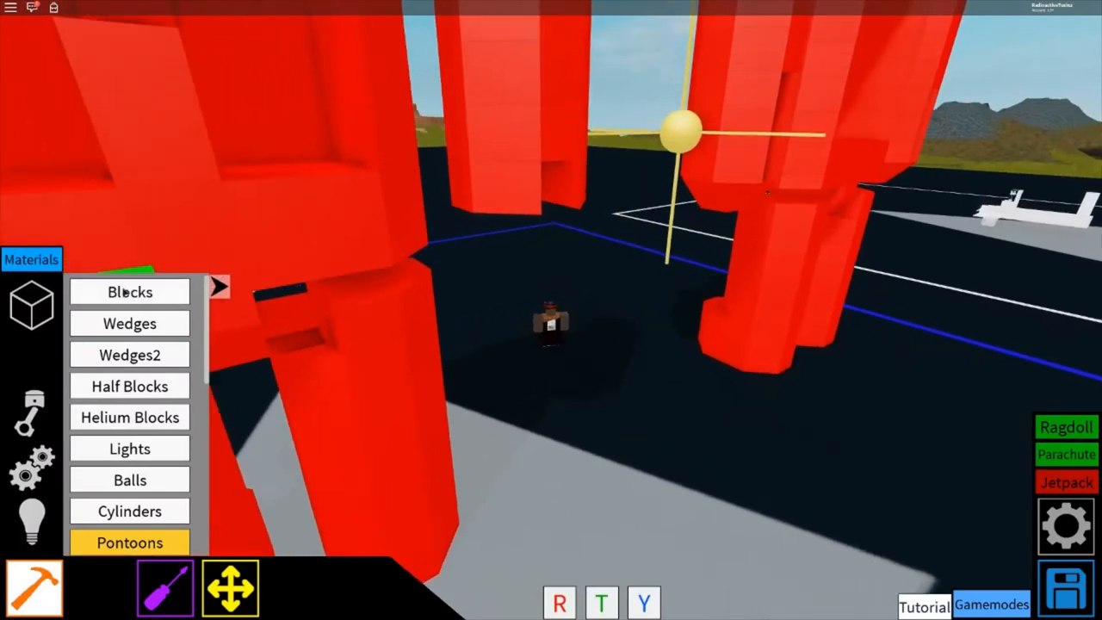
click(129, 292)
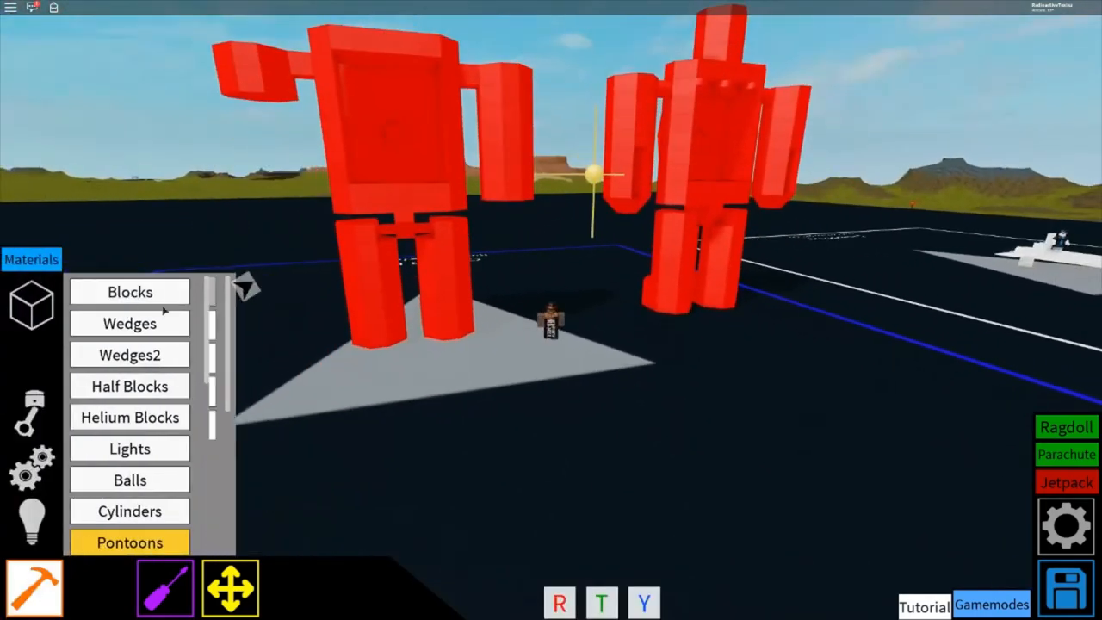
click(129, 291)
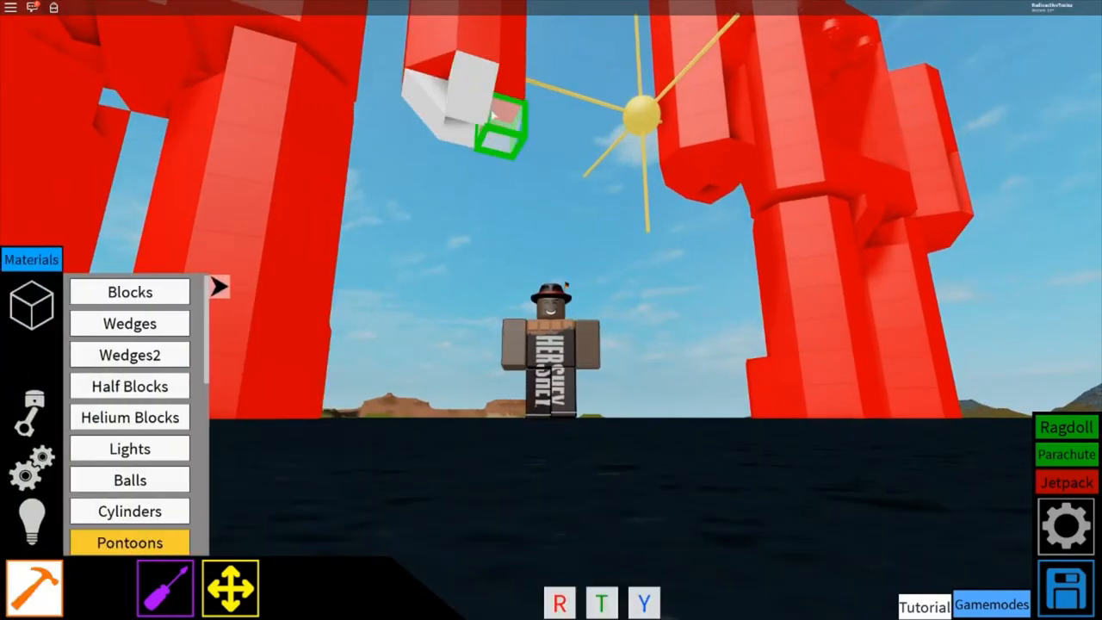
click(129, 323)
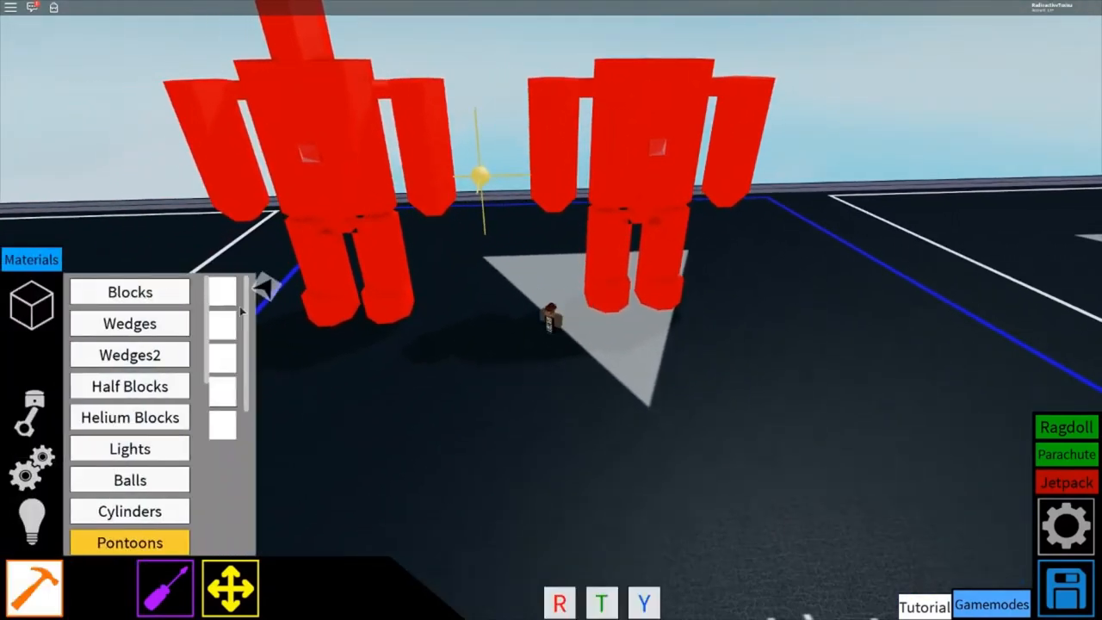
Select the left figure's head, then choose Helium Blocks for the right robot's head.
click(130, 292)
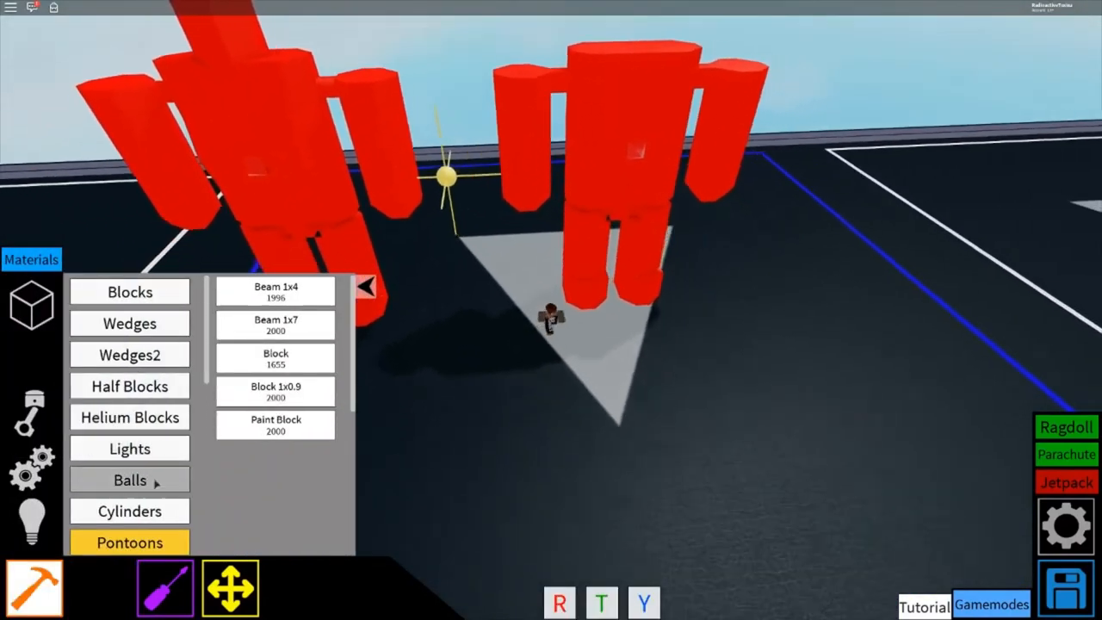
click(129, 417)
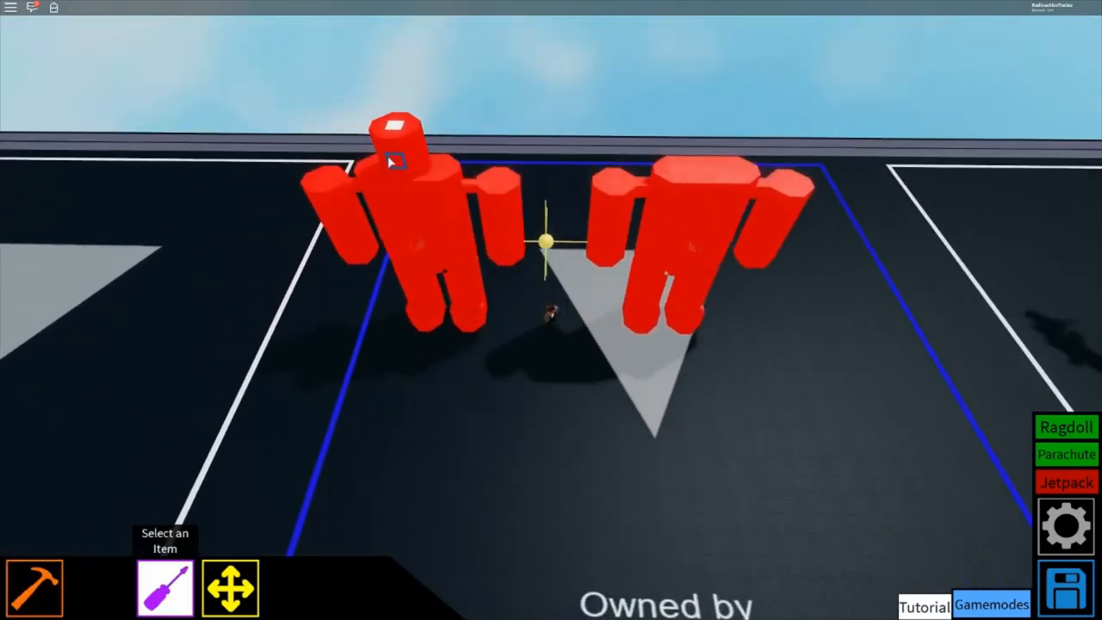
click(35, 586)
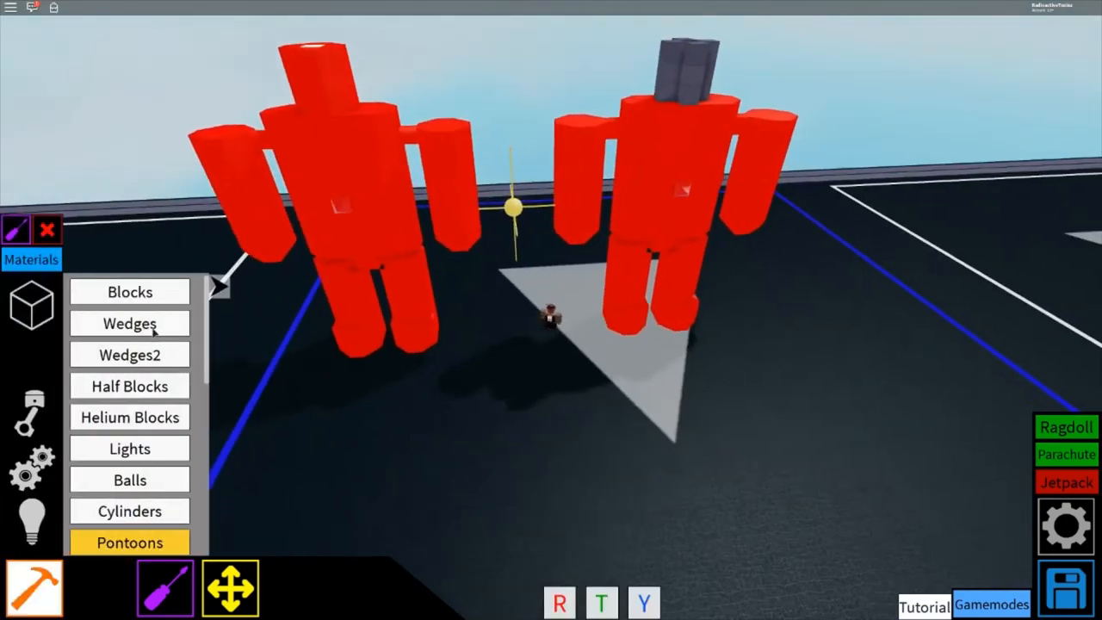
click(129, 323)
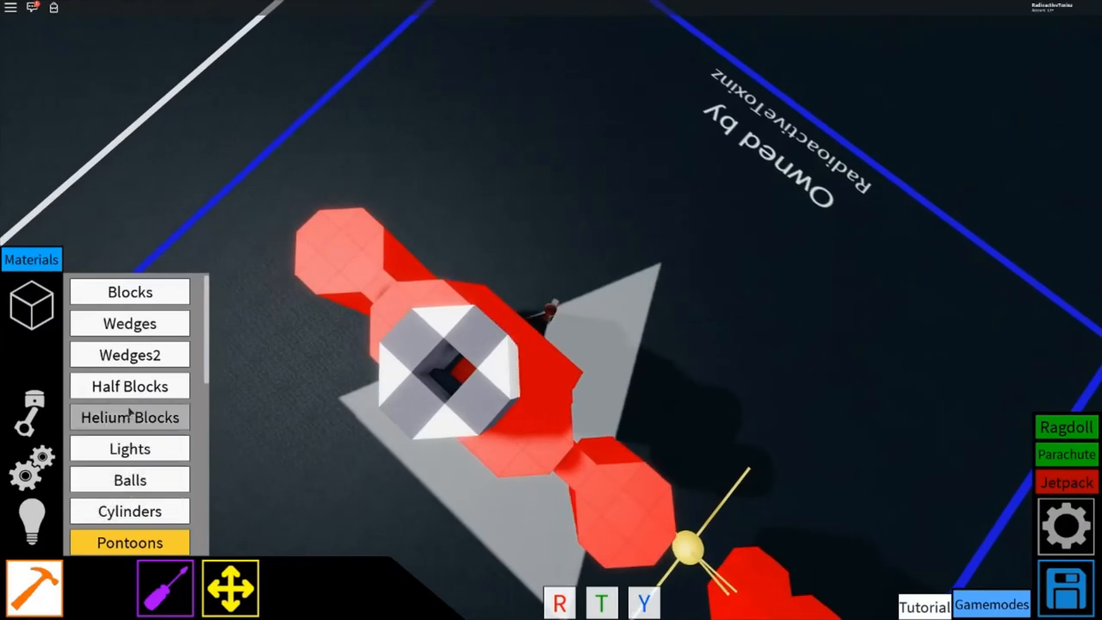
click(129, 417)
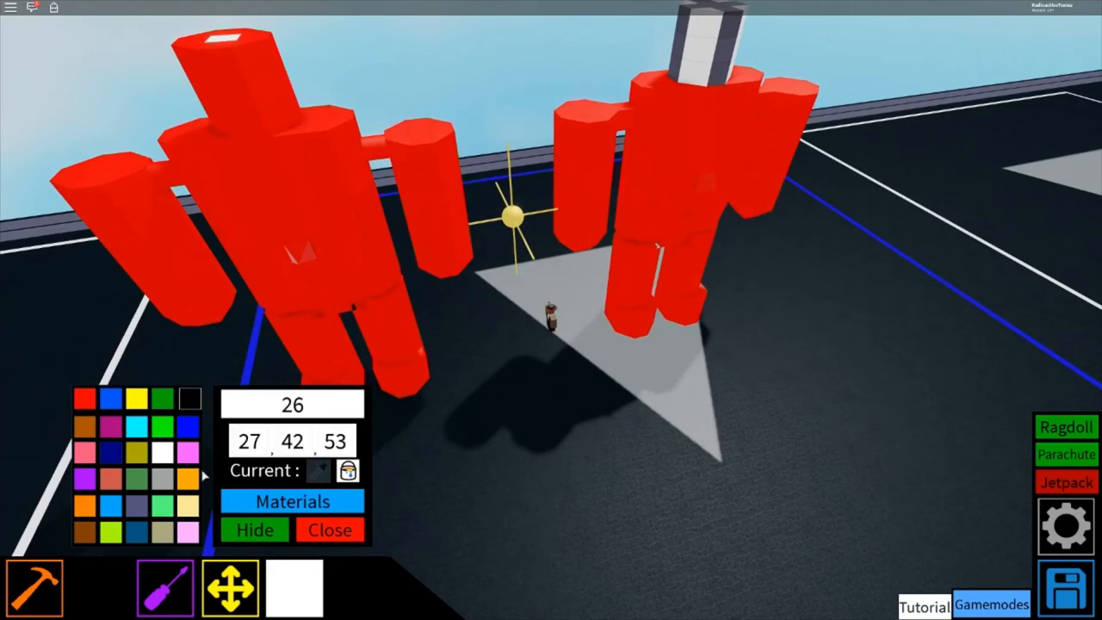
Choose red (255,0,0) in the paint palette and paint the helium head.
click(83, 397)
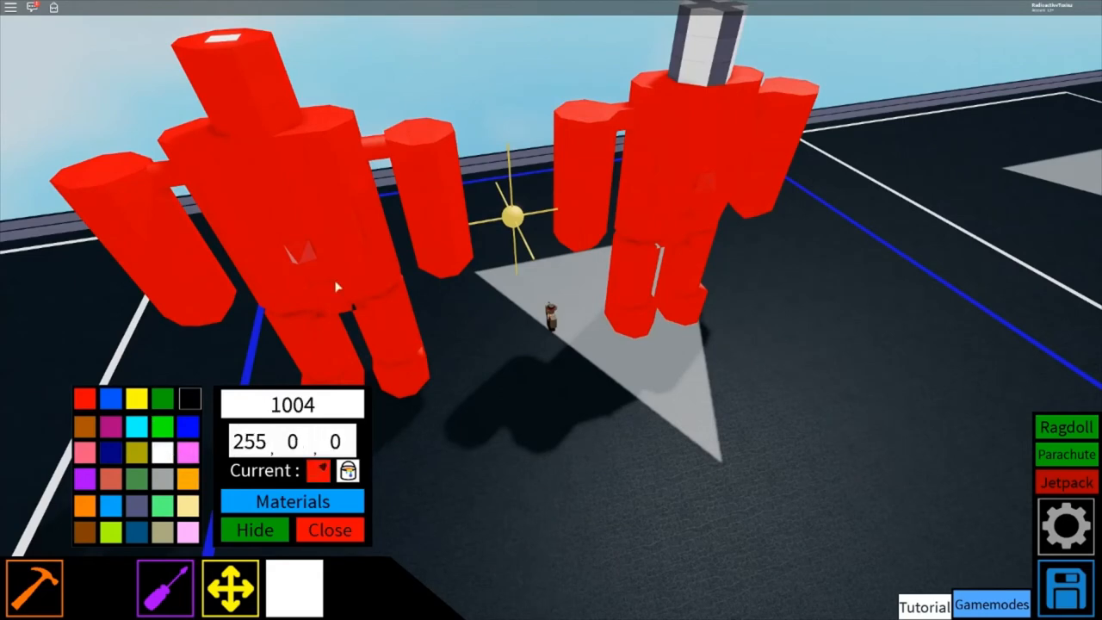
click(330, 529)
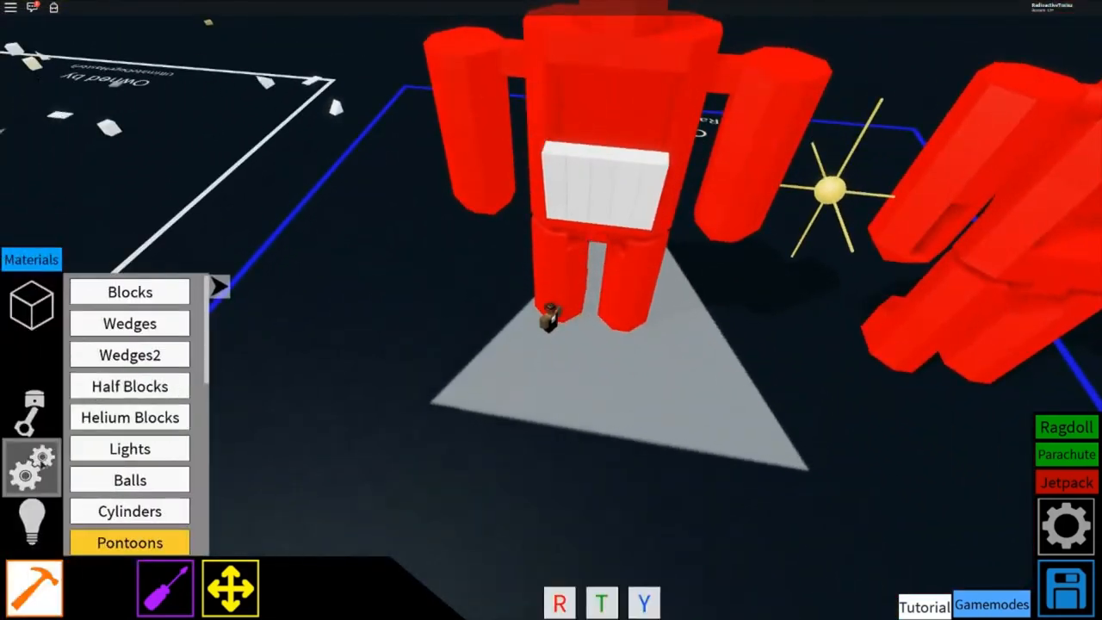
Close the motor and spotlight settings windows and place a block over the white panel.
click(130, 448)
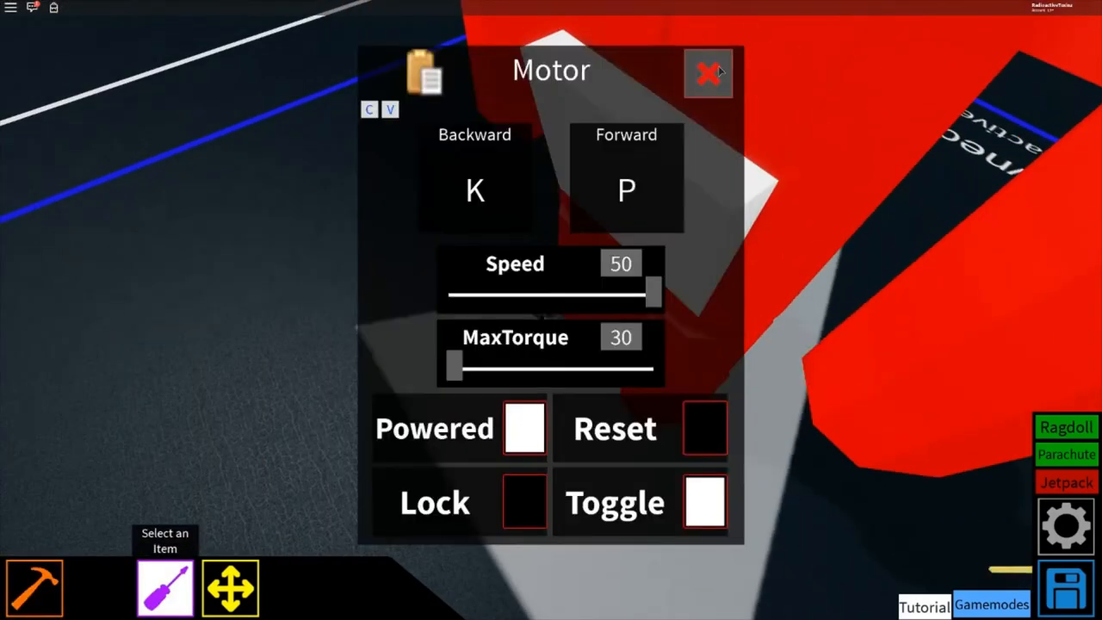
click(708, 73)
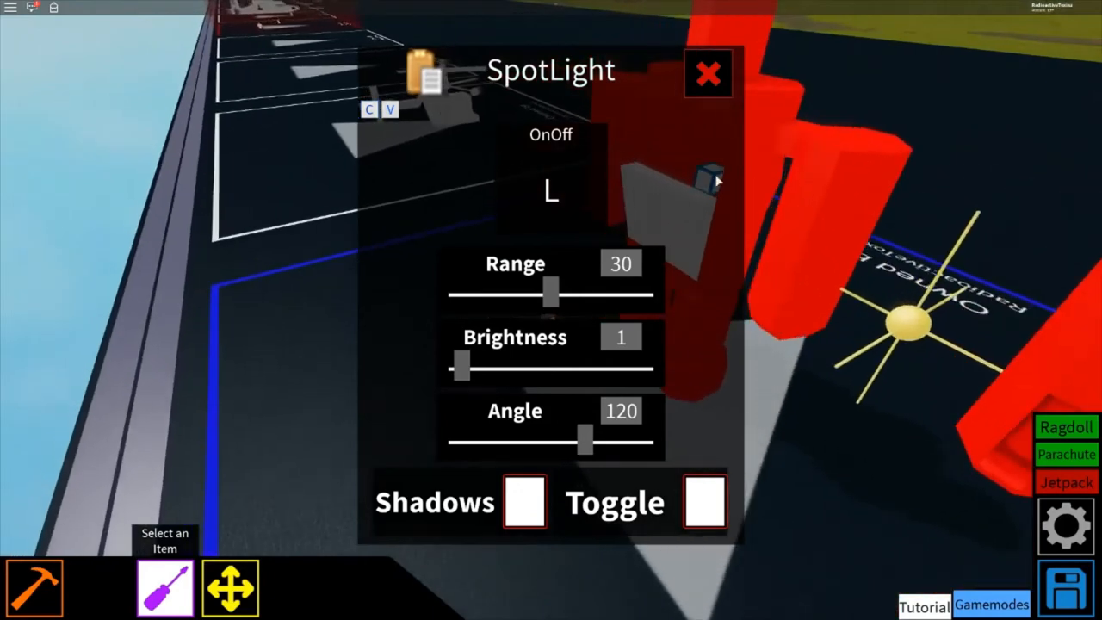
click(707, 73)
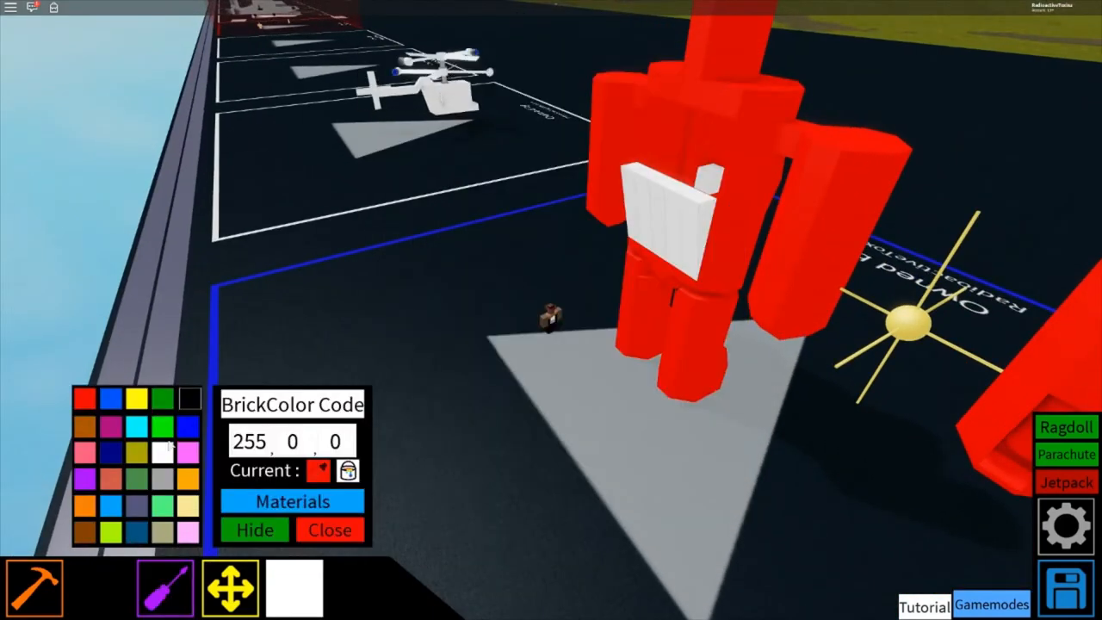
click(292, 502)
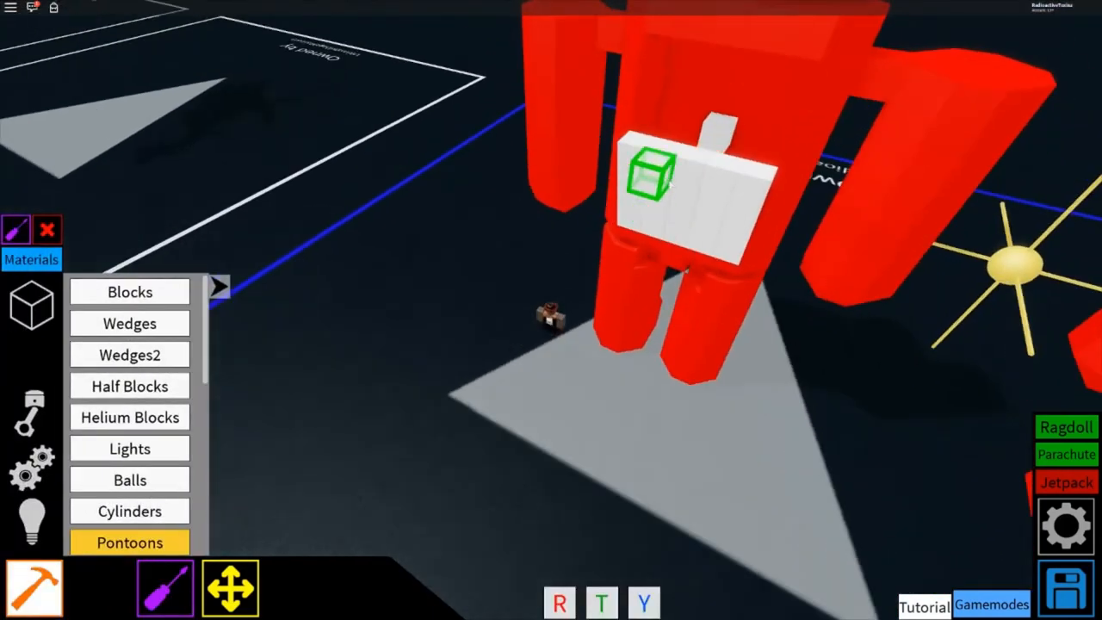
click(129, 323)
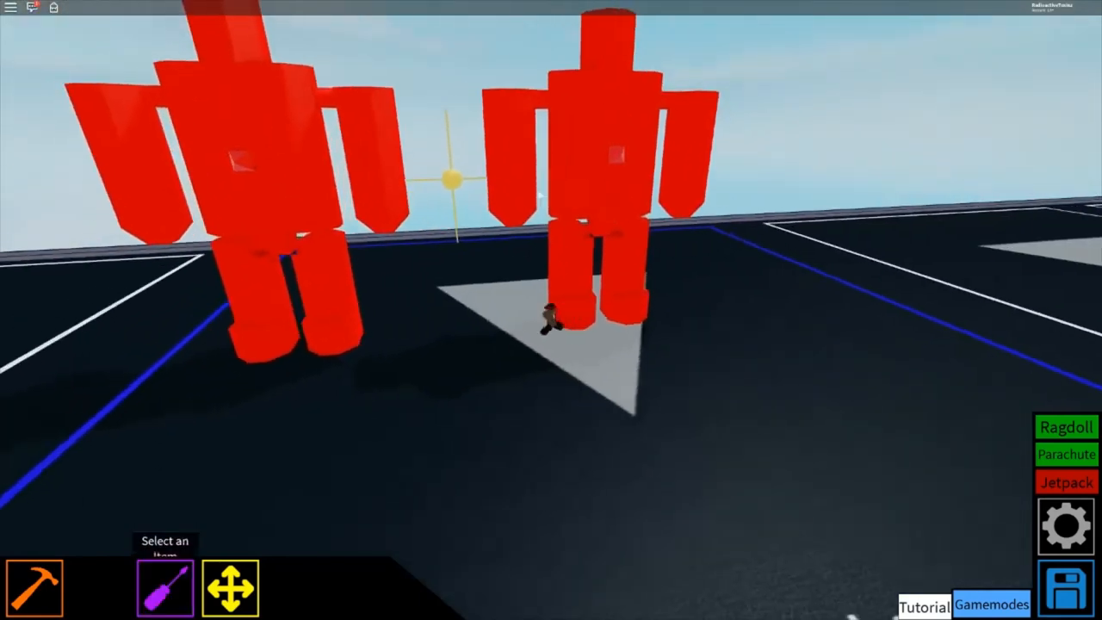
Pick orange (255,170,0) from the paint palette and apply it to parts.
click(35, 586)
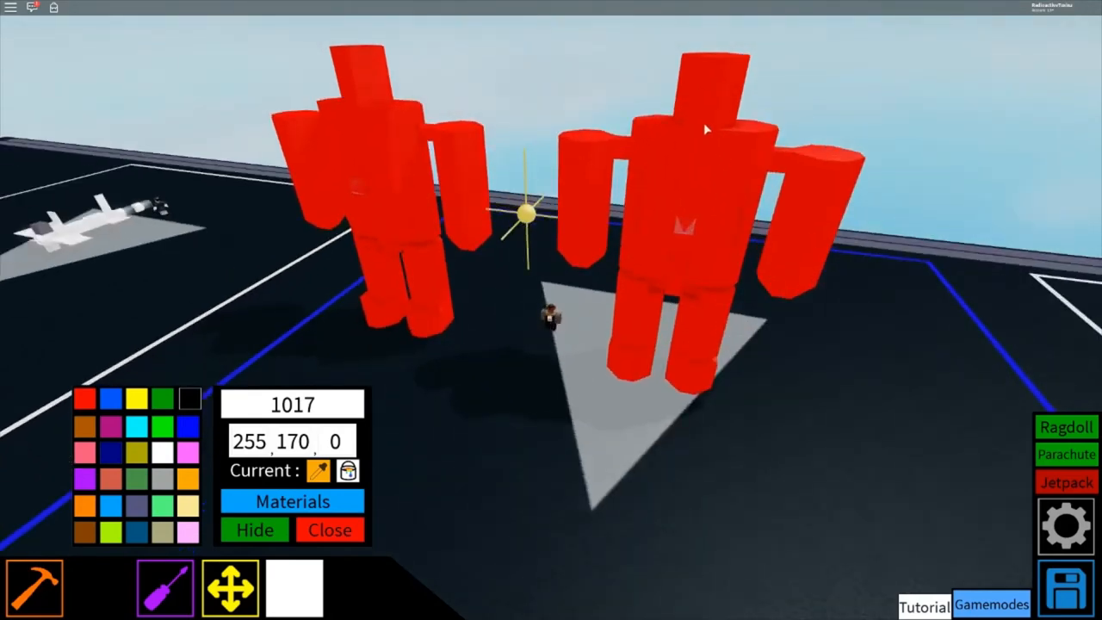
click(706, 86)
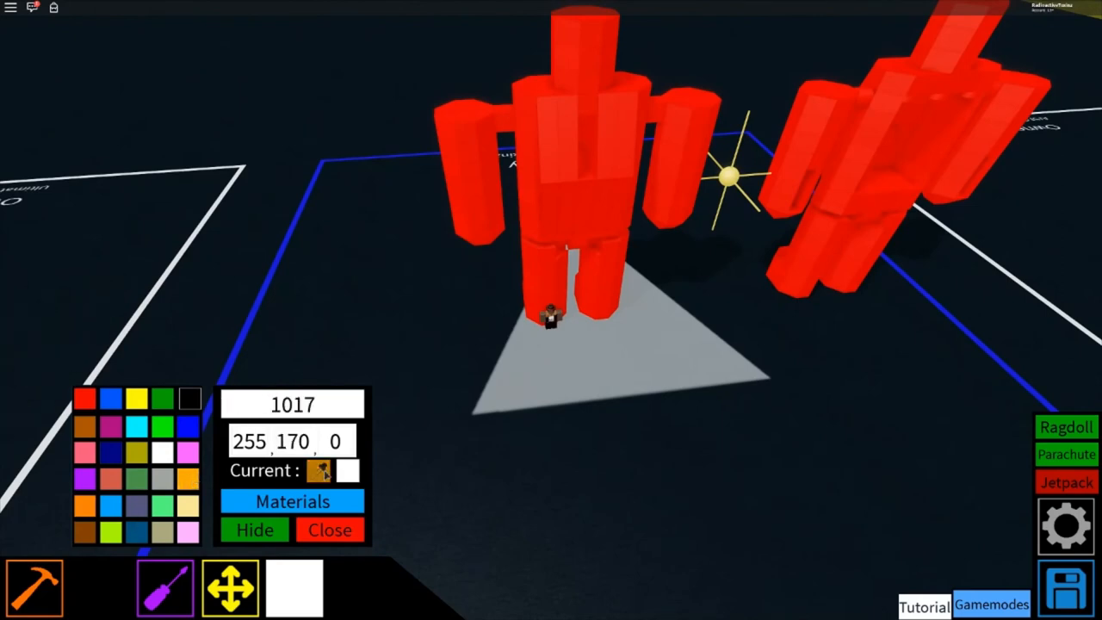
click(330, 530)
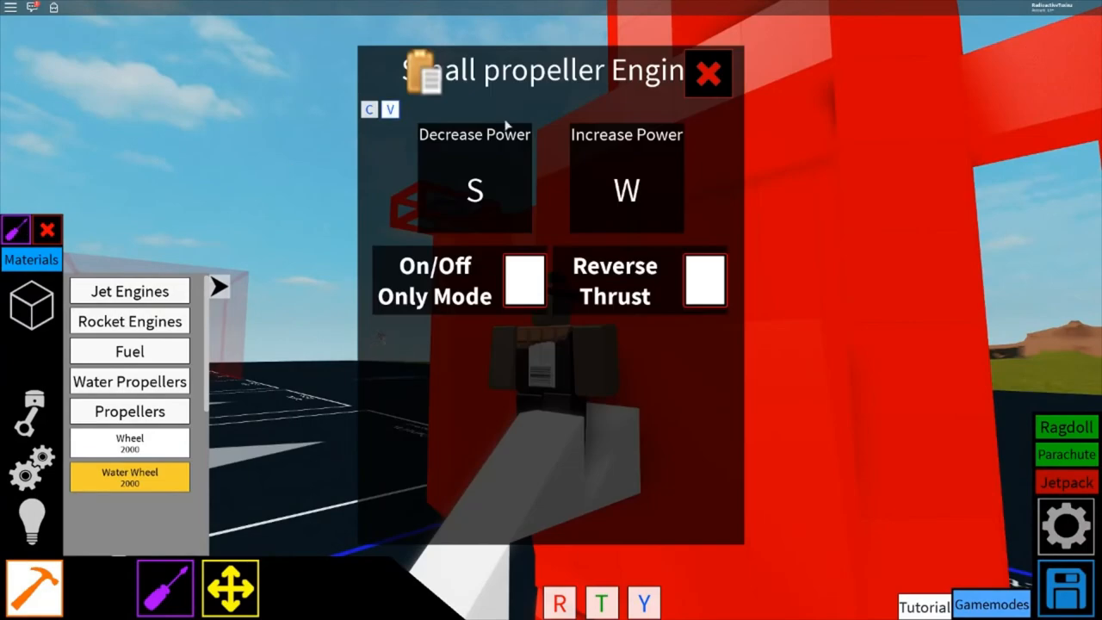
Close the engine settings and attach a small propeller engine to the mech body.
click(708, 73)
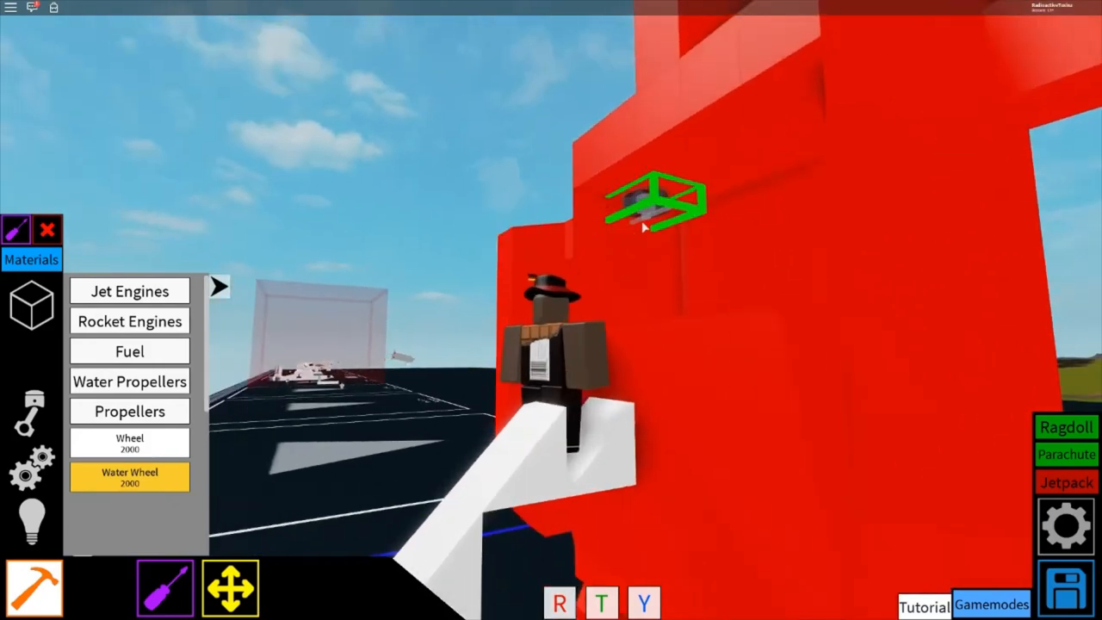
click(655, 202)
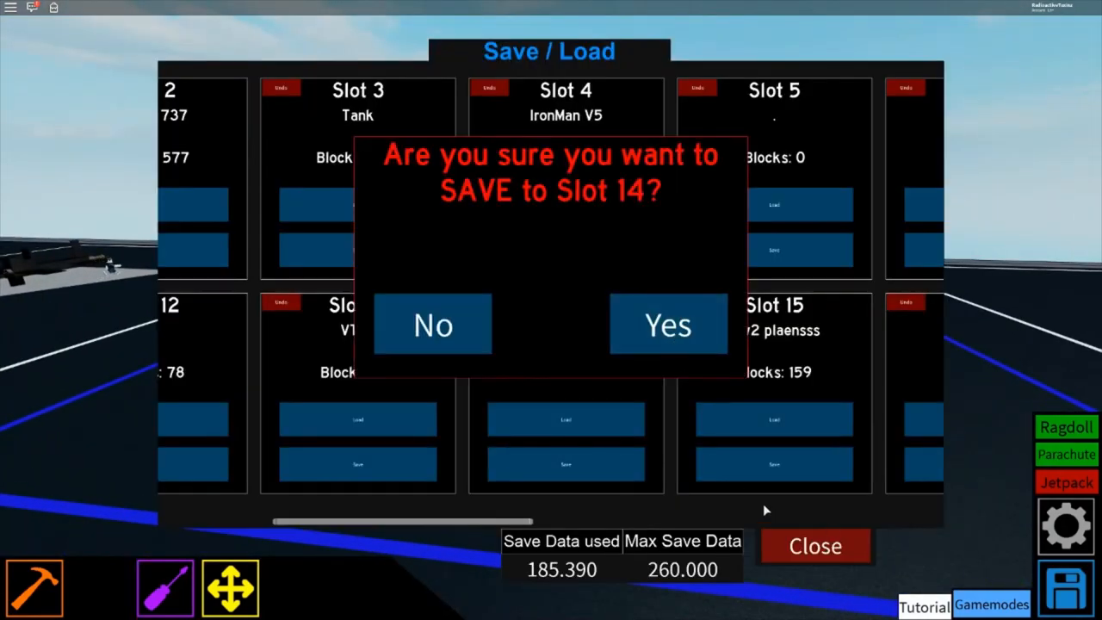
Confirm saving the mech build to Slot 14.
click(669, 324)
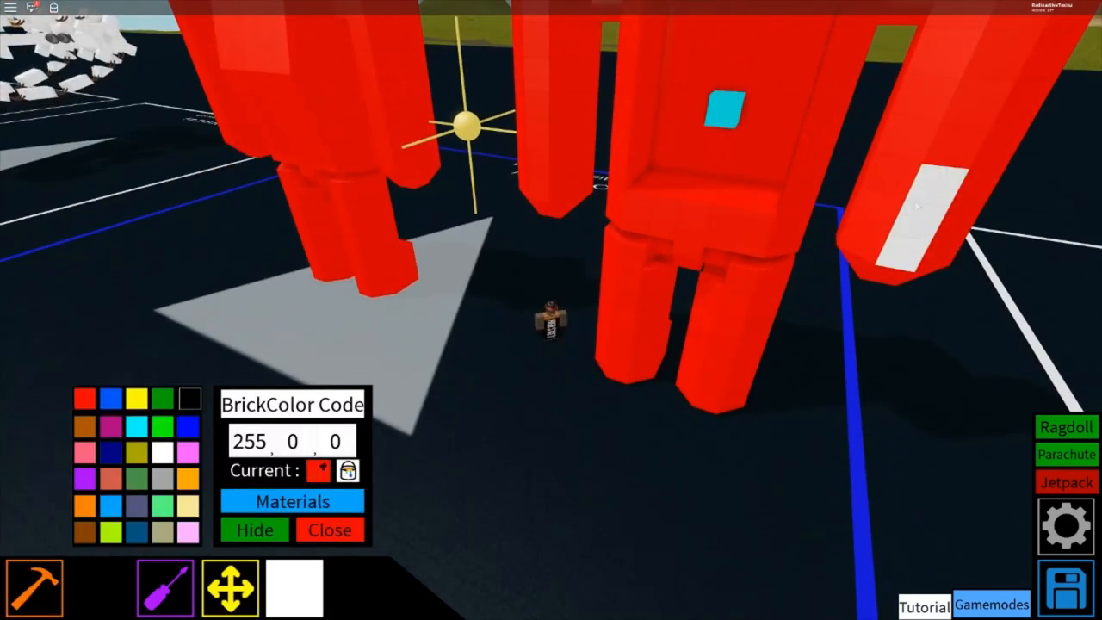
Finish painting the arm's white block red and close the paint palette.
click(330, 530)
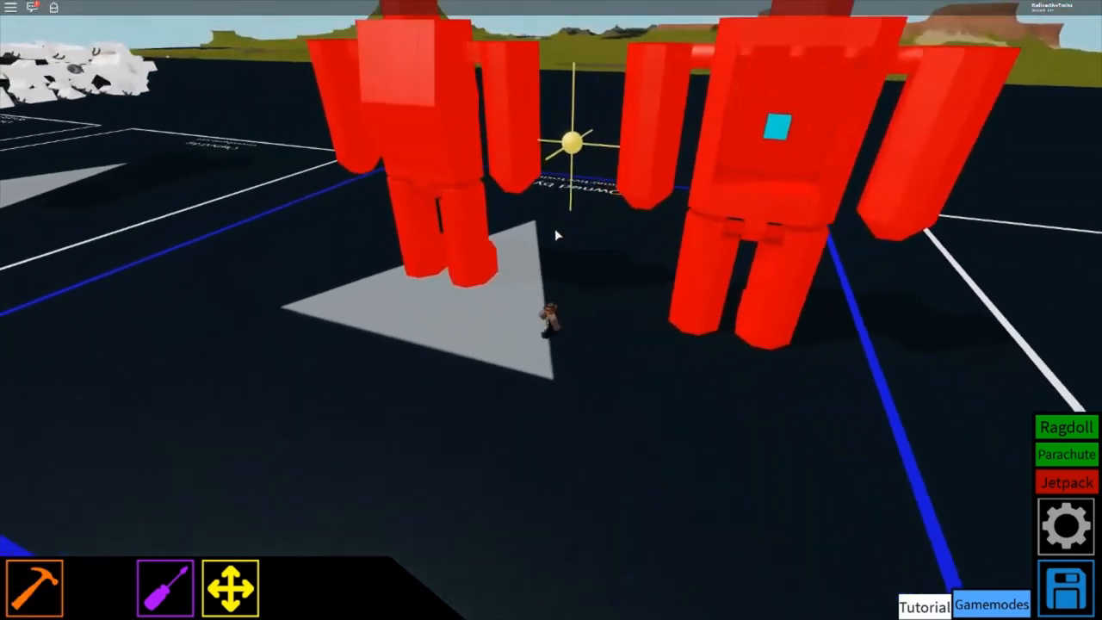